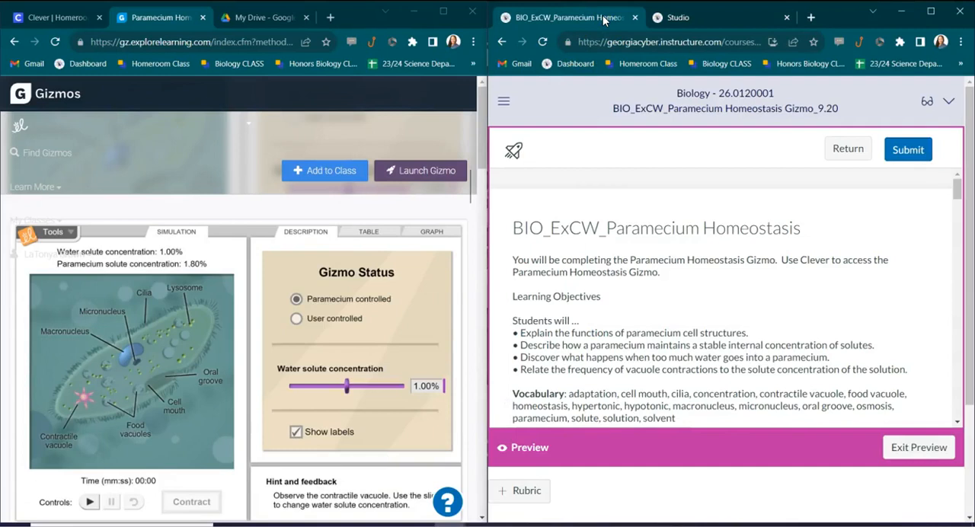
mouse_move(221, 123)
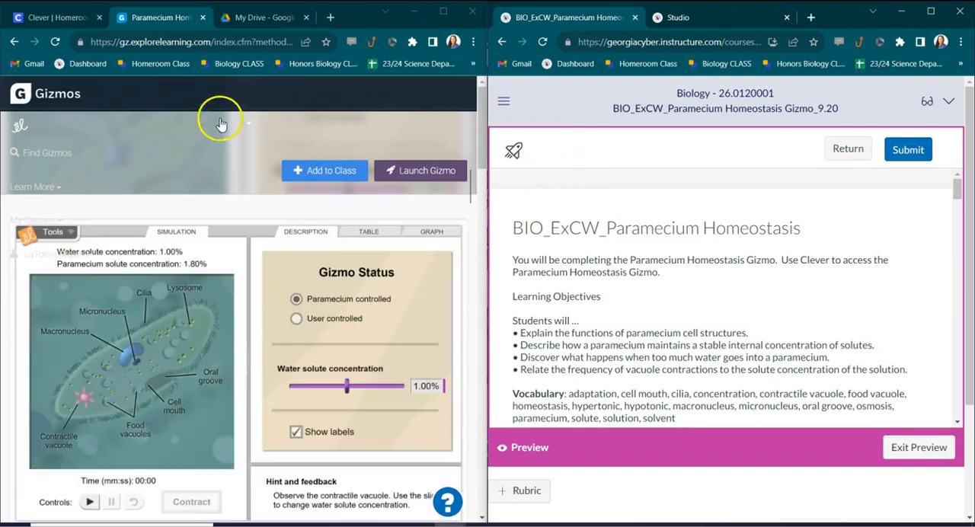
mouse_move(307, 166)
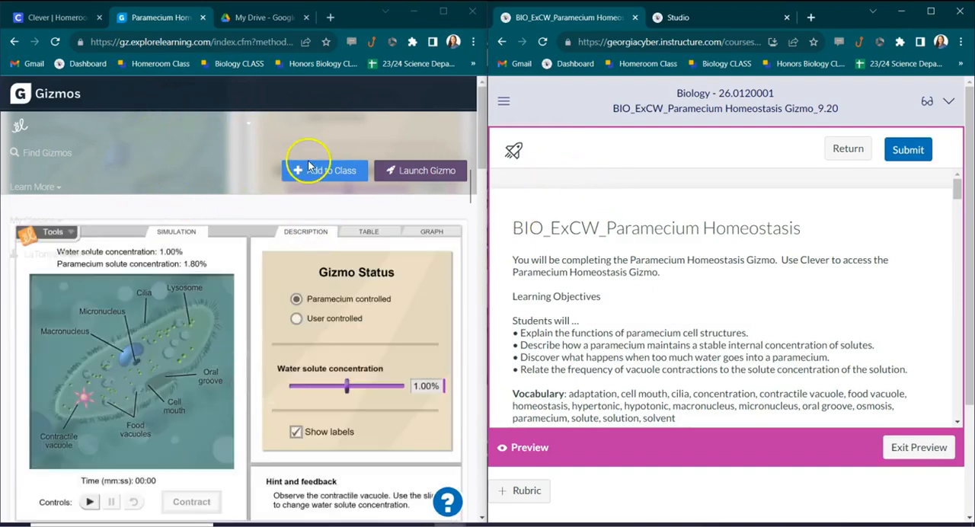
mouse_move(88, 161)
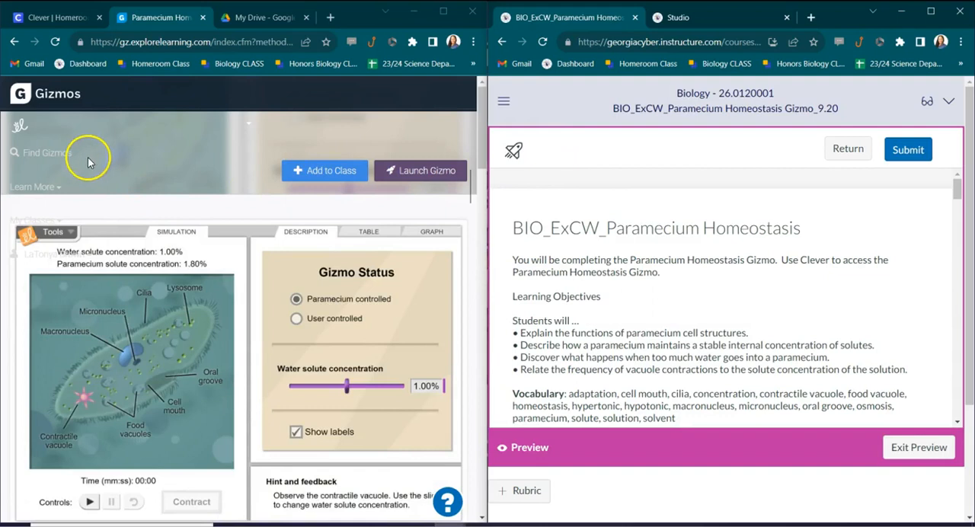
mouse_move(129, 358)
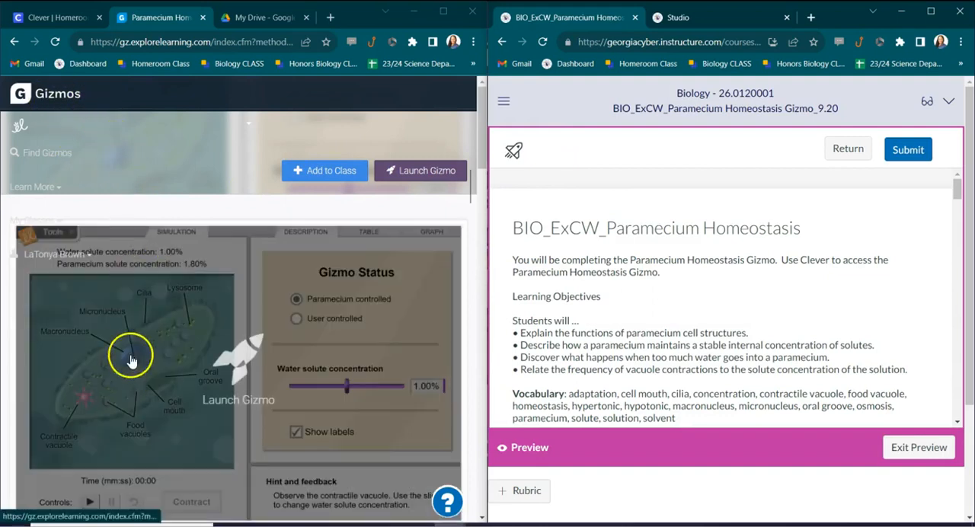
Scroll the Paramecium Homeostasis Gizmo page to show its overview below the simulation
scroll("down", 3)
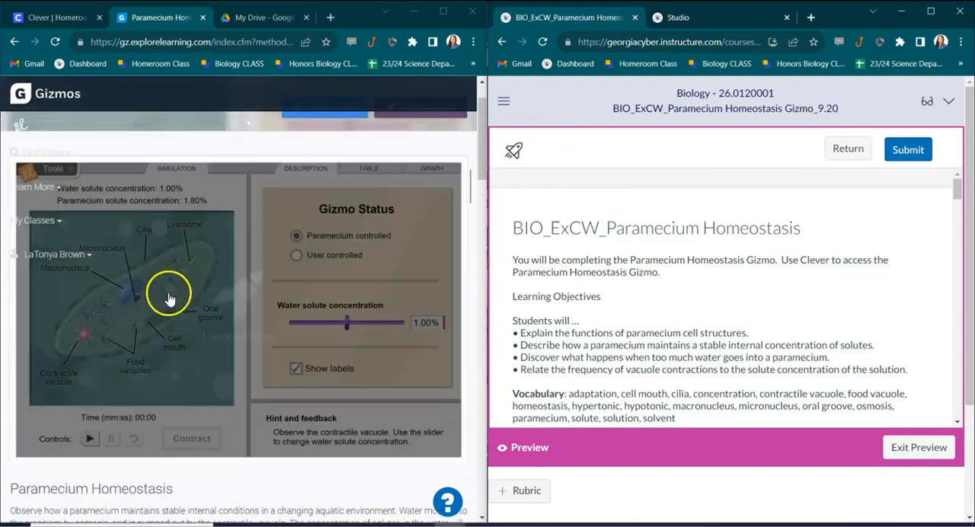
mouse_move(134, 335)
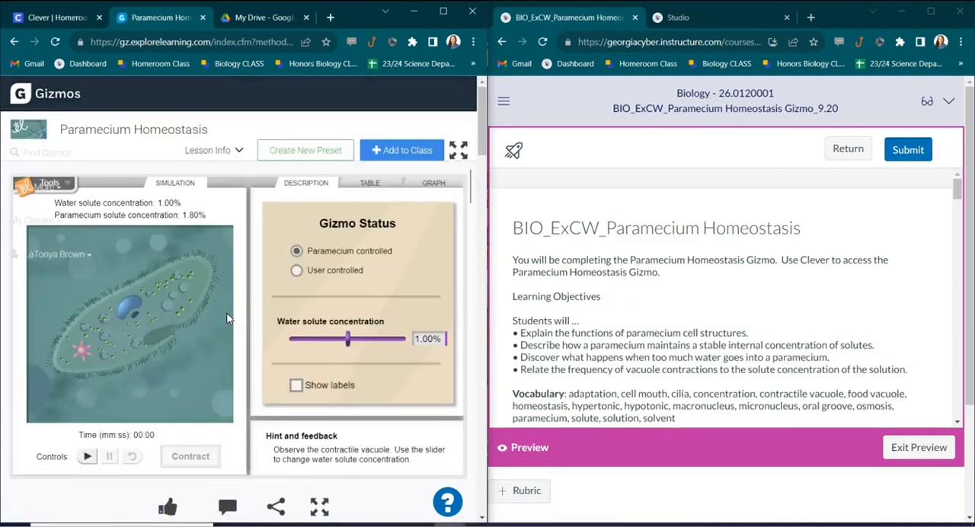
mouse_move(485, 259)
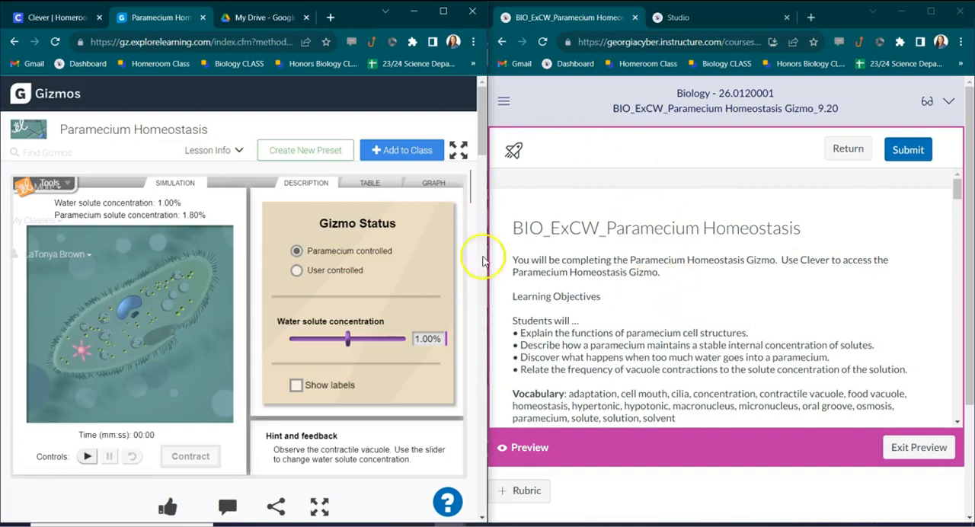
mouse_move(683, 108)
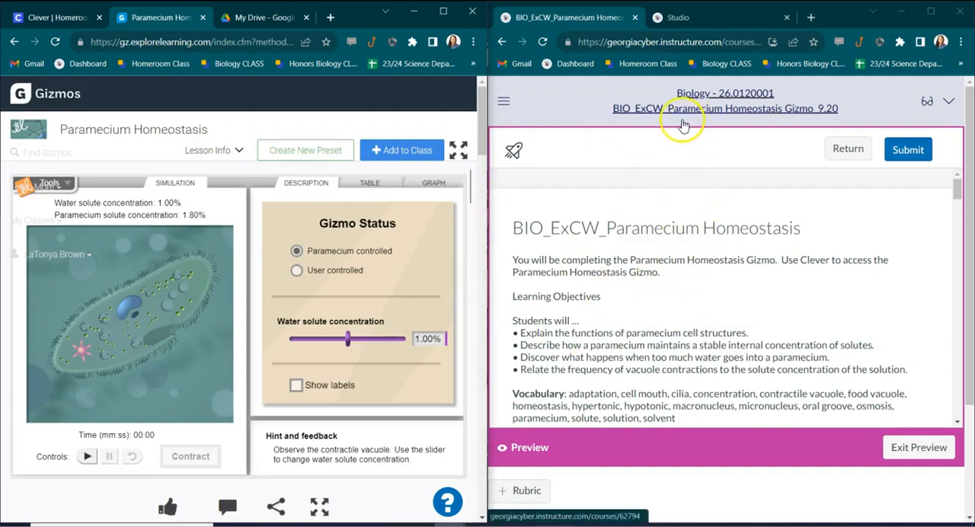
mouse_move(733, 108)
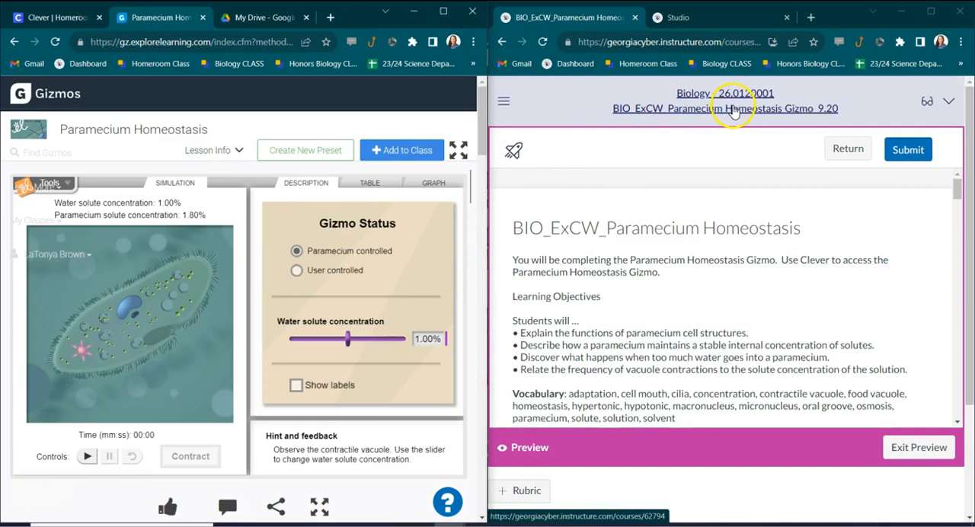
mouse_move(734, 204)
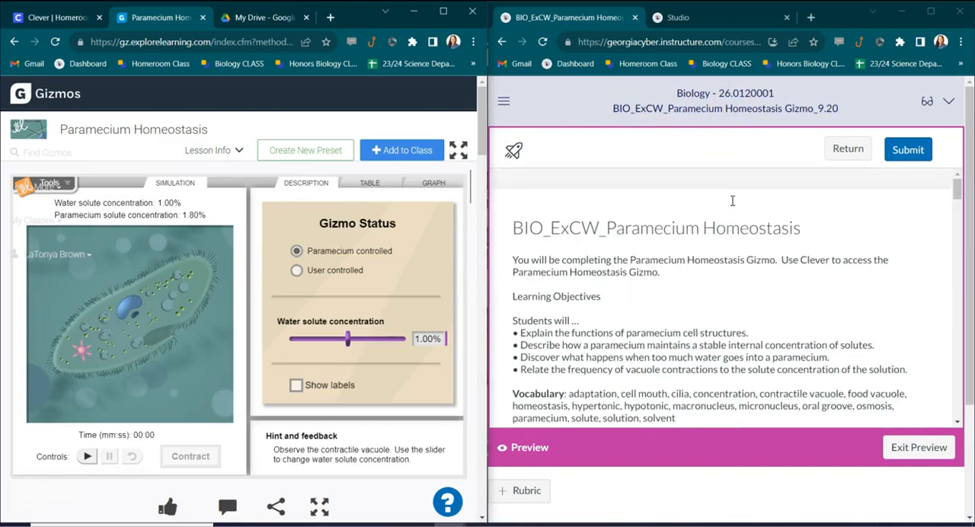
Scroll through the quiz's objectives and lesson overview, then back to the Warm-Up structures question
scroll("down", 3)
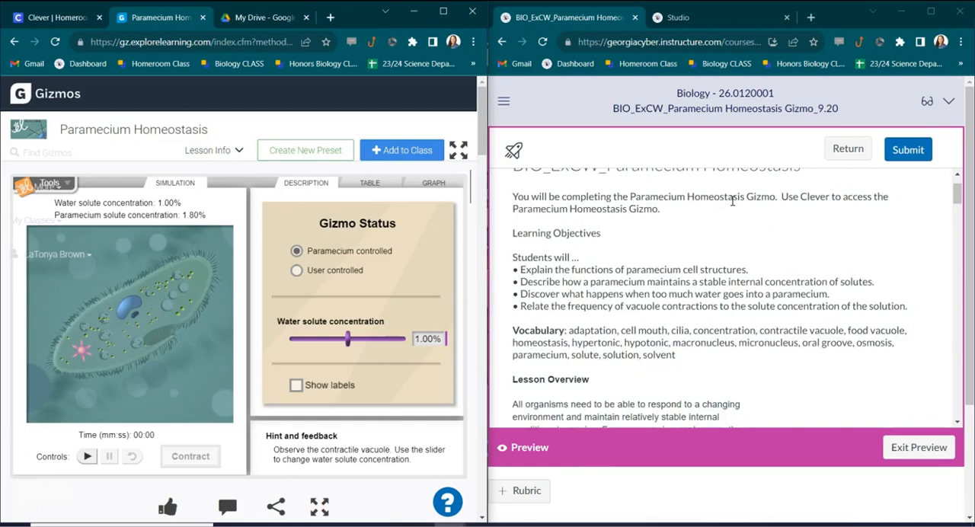
mouse_move(585, 192)
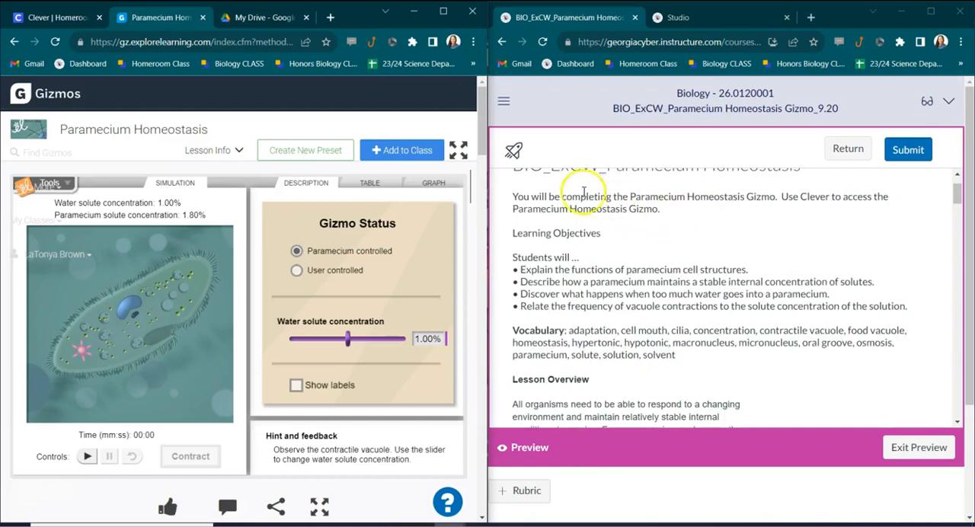
mouse_move(569, 362)
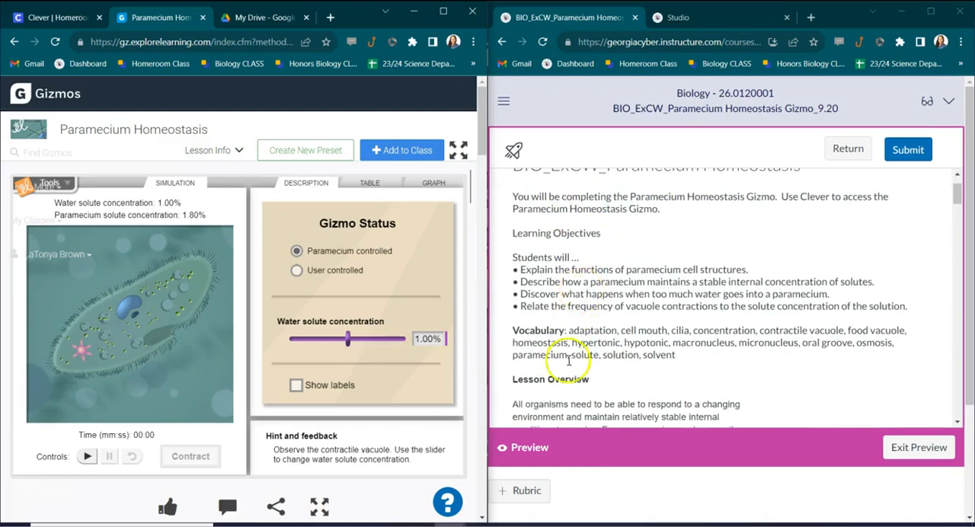
scroll("down", 3)
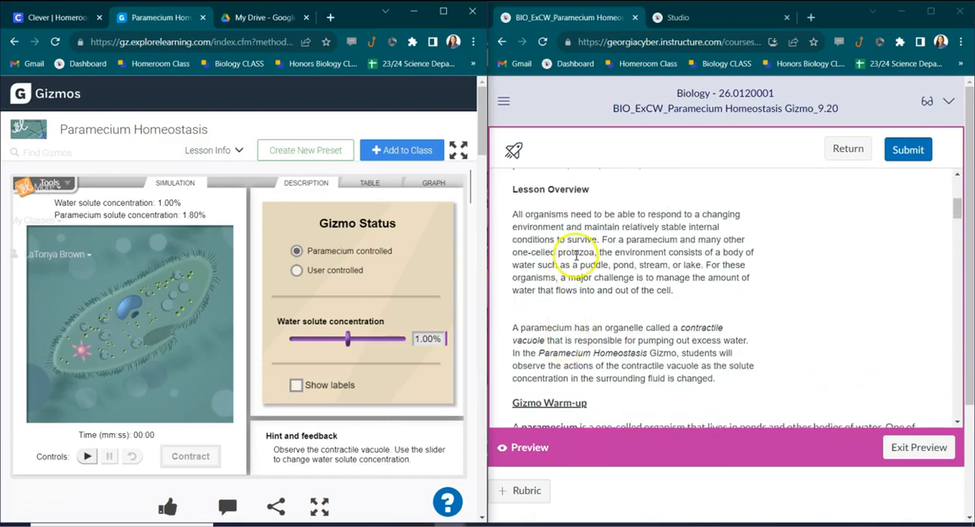
scroll("down", 3)
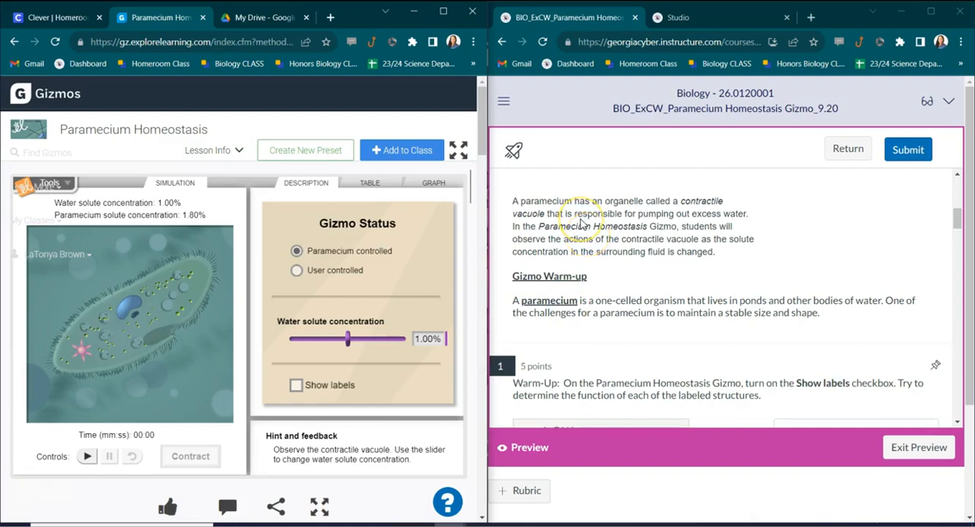
scroll("down", 3)
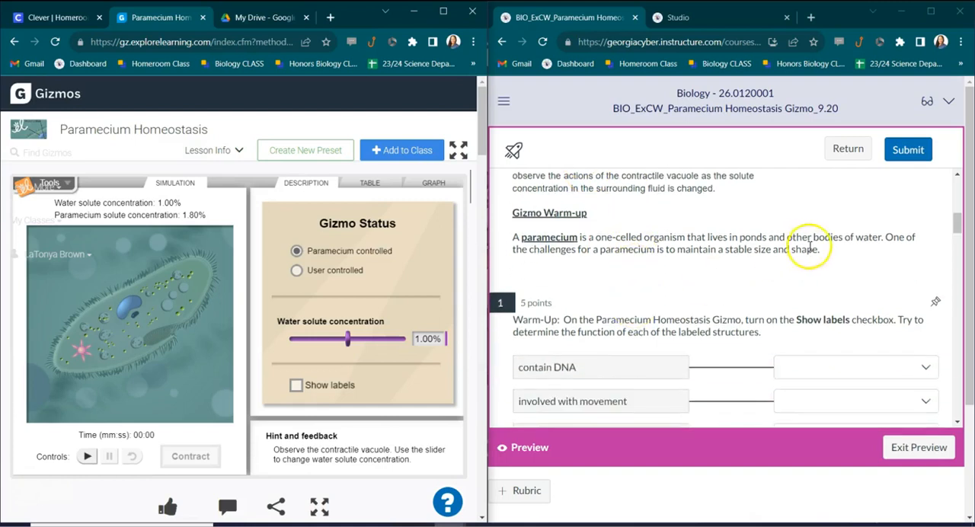
scroll("down", 3)
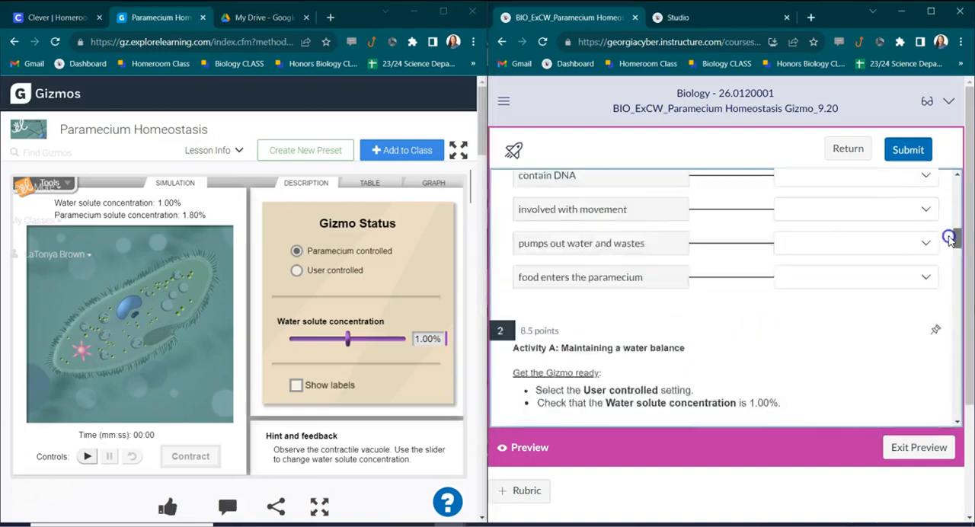
scroll("down", 3)
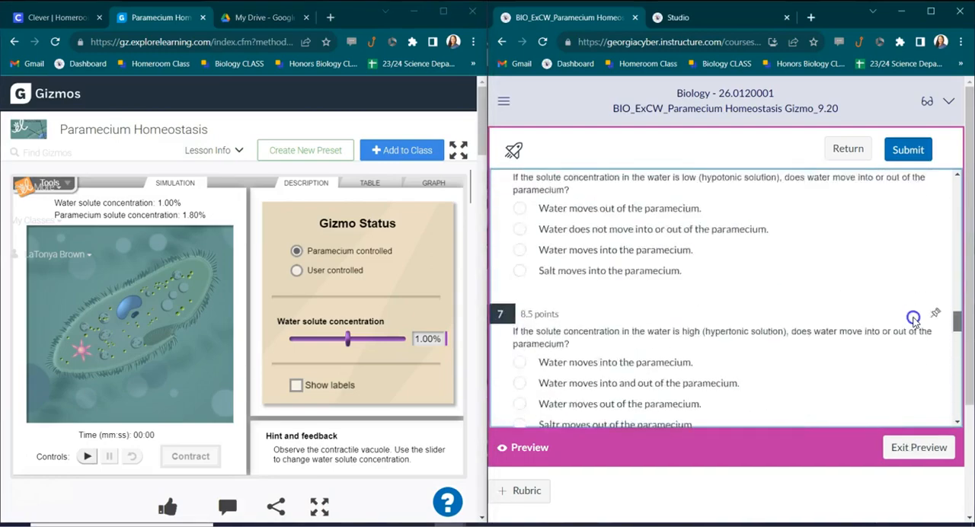
scroll("up", 3)
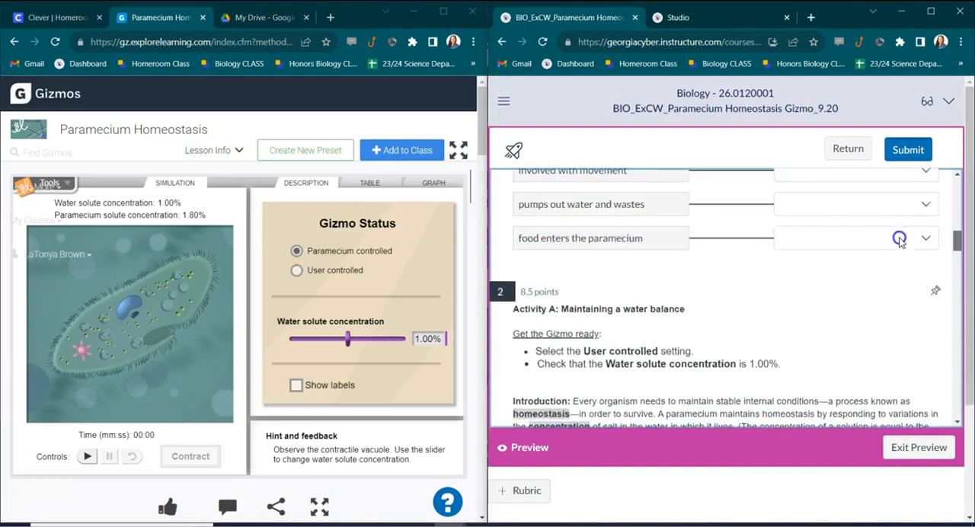
scroll("up", 3)
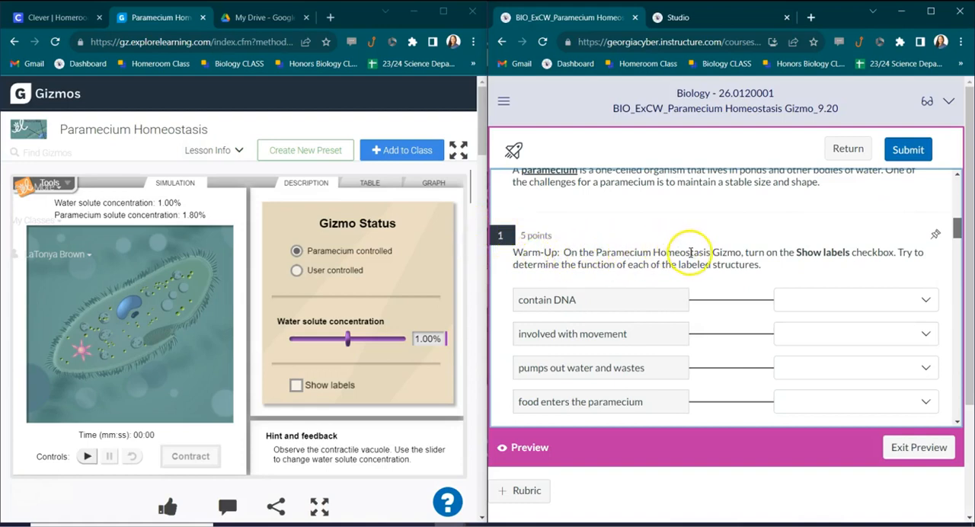
mouse_move(758, 259)
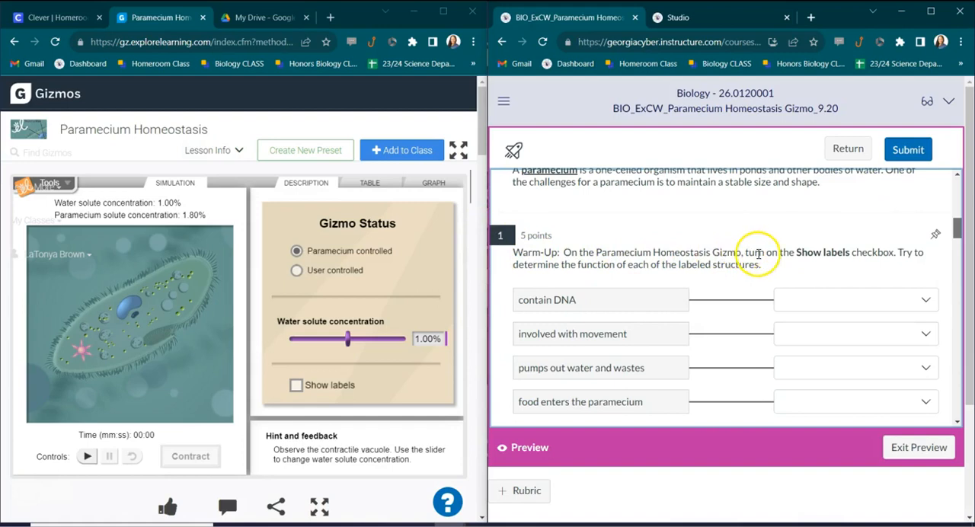
mouse_move(896, 256)
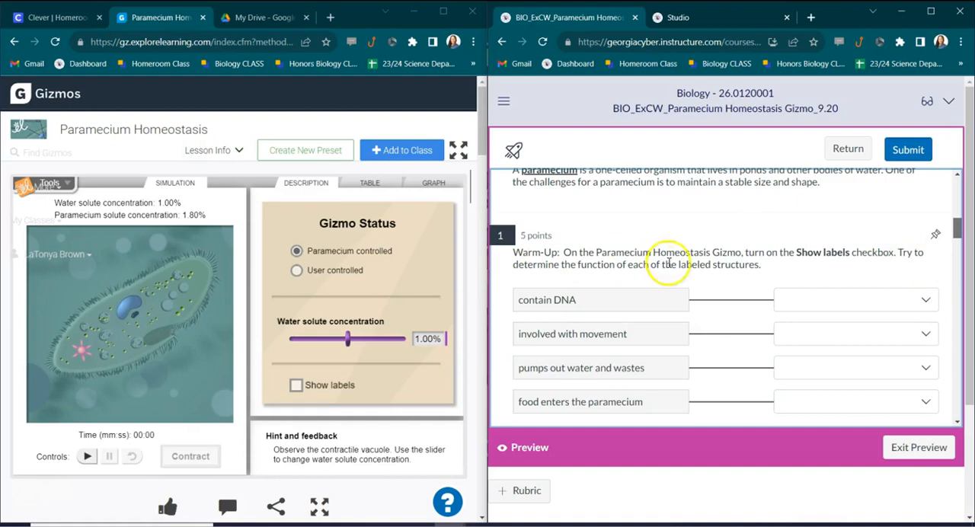
mouse_move(85, 316)
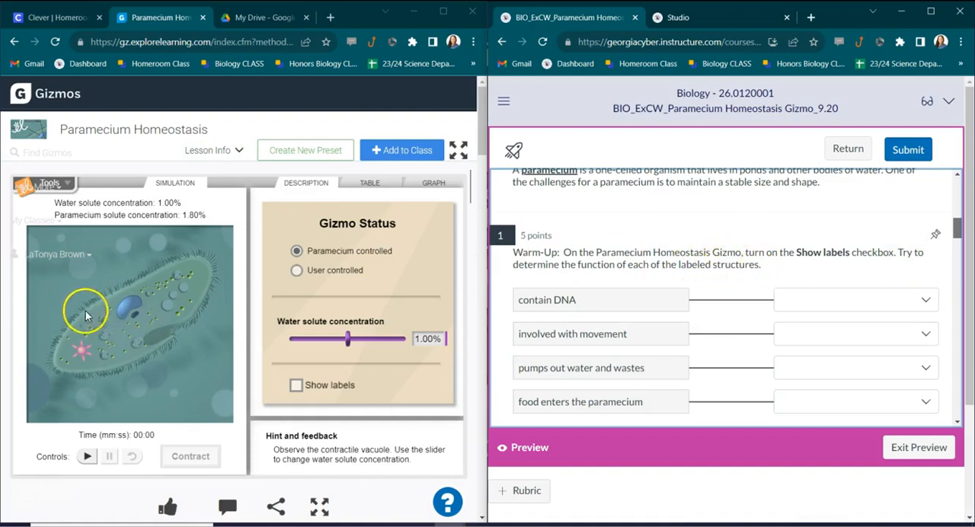
mouse_move(161, 281)
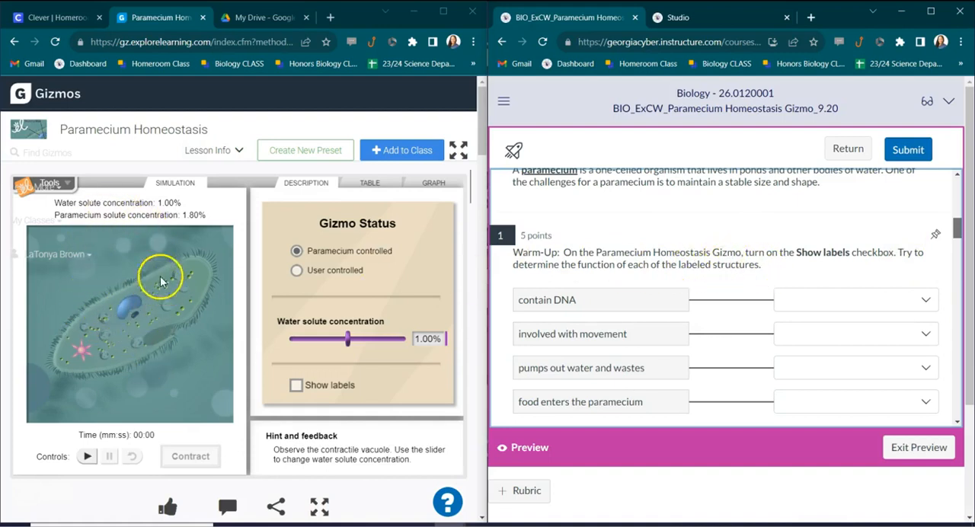
Turn on Show labels so cilia, nuclei, oral groove and contractile vacuole are named
left_click(296, 385)
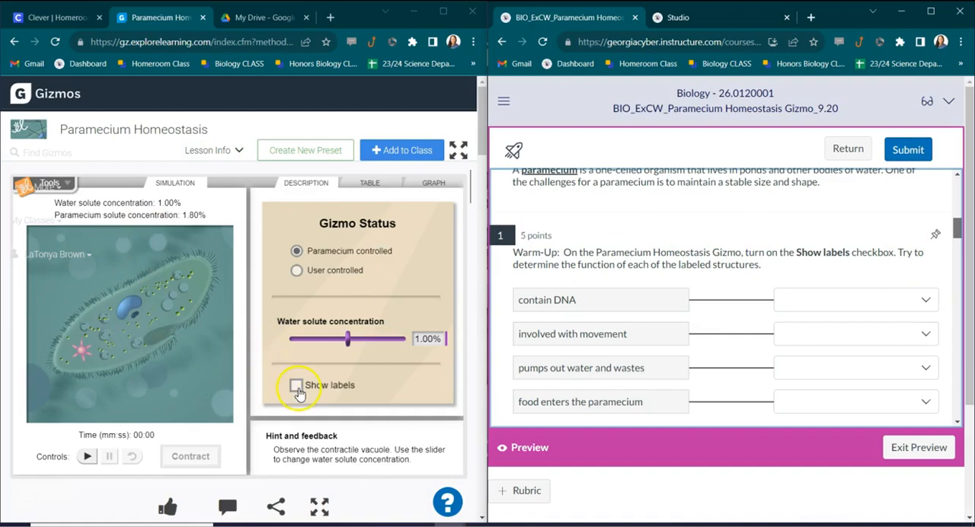
left_click(297, 387)
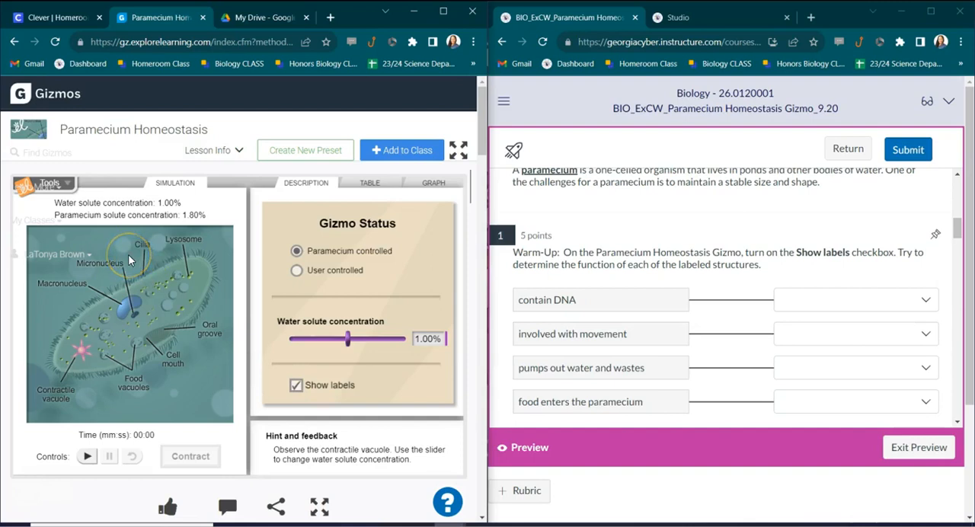
mouse_move(94, 366)
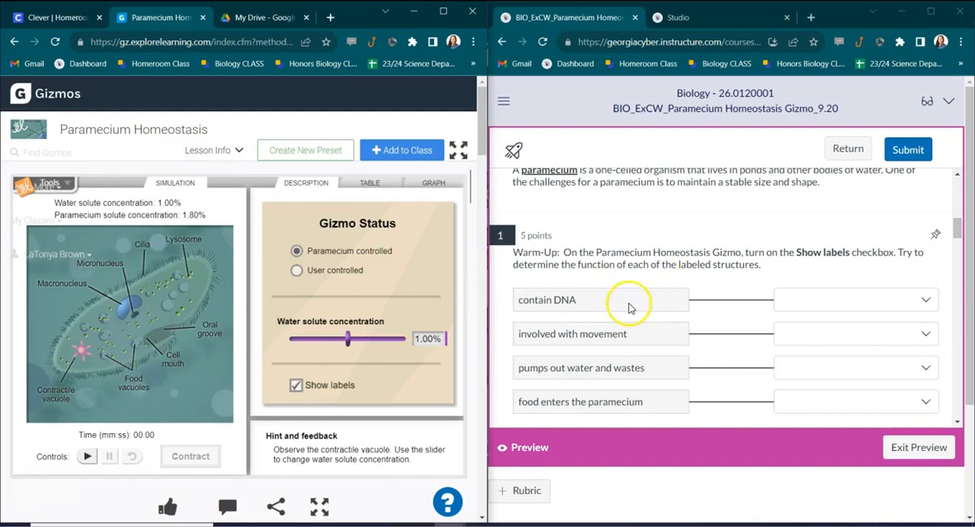
mouse_move(516, 305)
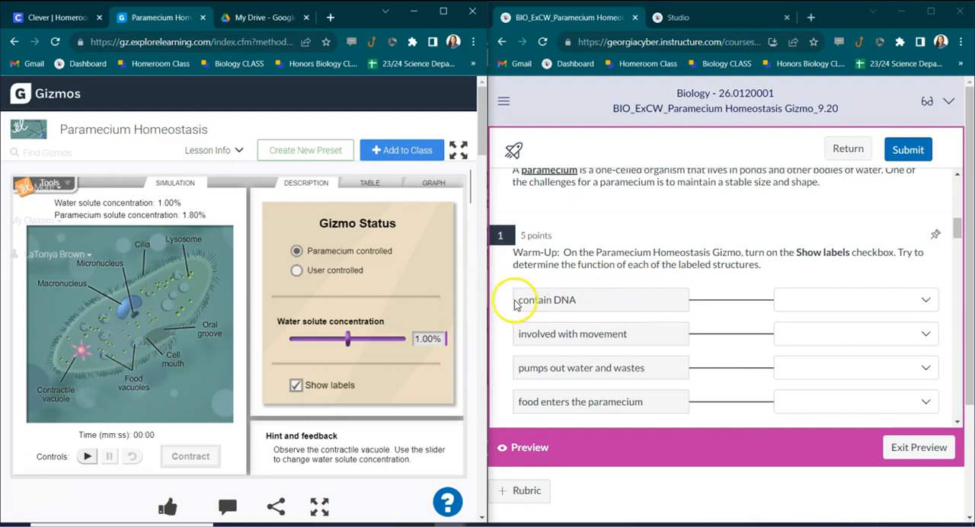
Match 'contain DNA' to micronucleus & macronucleus and 'involved with movement' to cilia
left_click(853, 299)
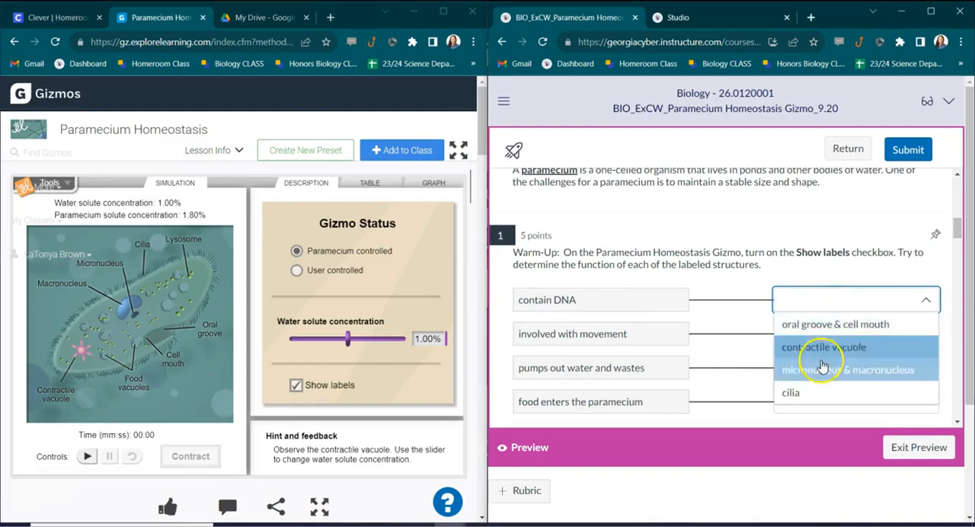
mouse_move(819, 369)
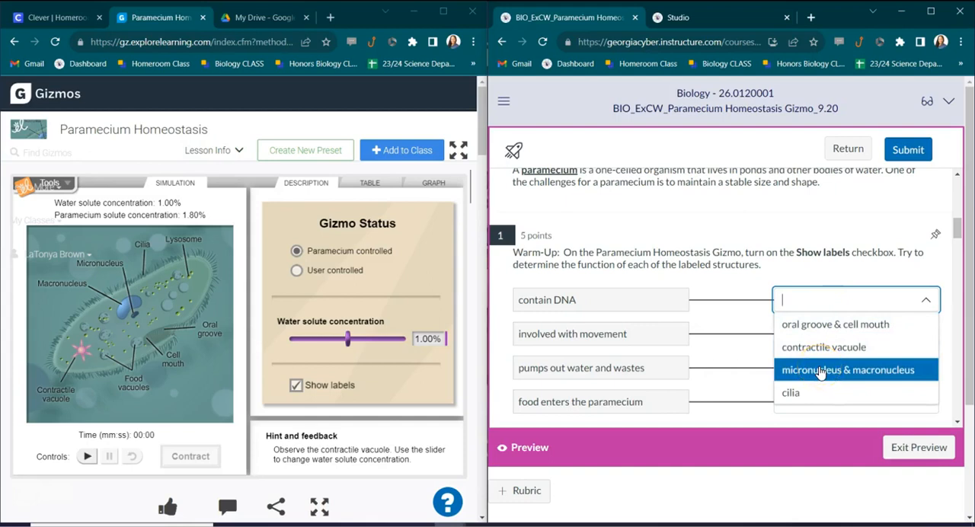
left_click(847, 369)
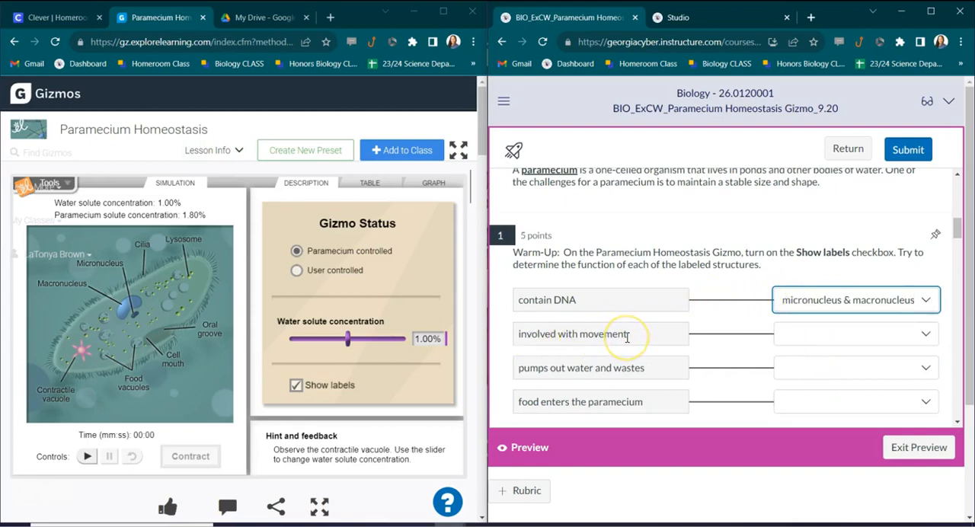
mouse_move(795, 332)
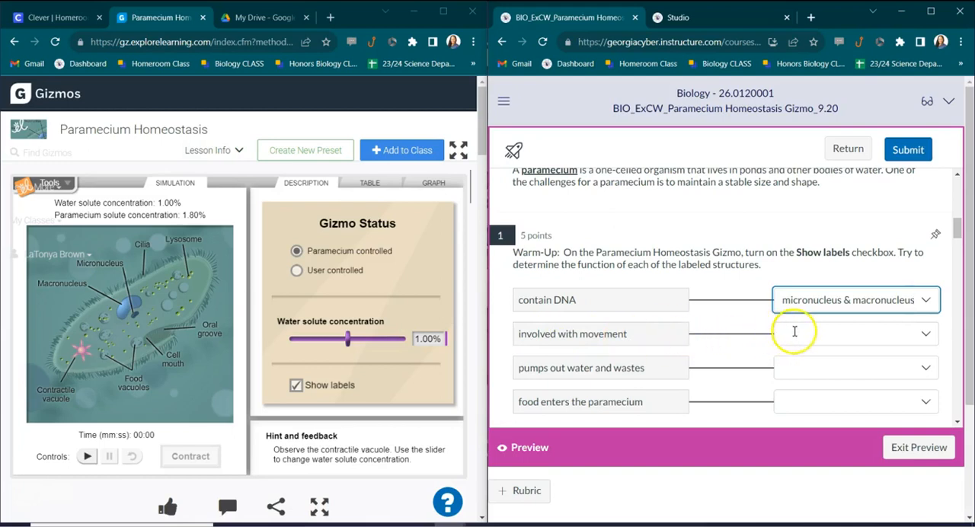
mouse_move(152, 273)
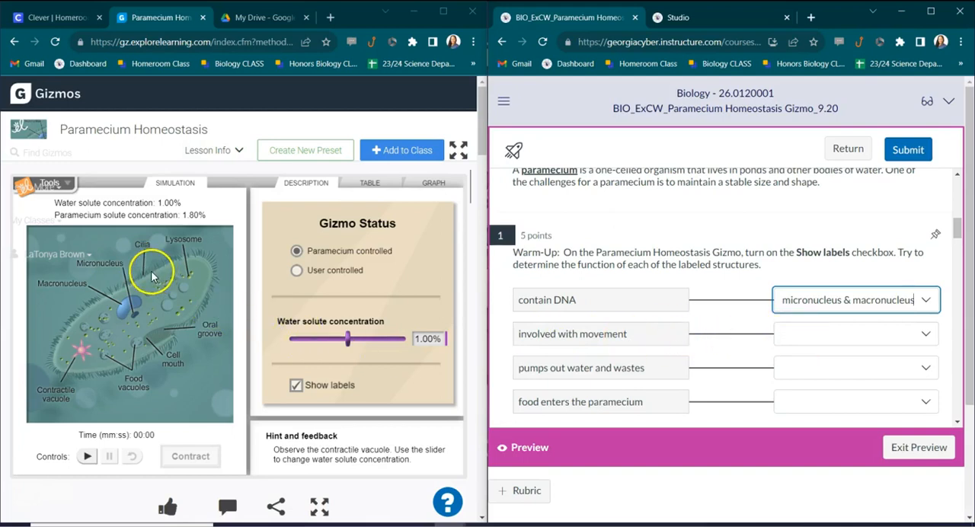
mouse_move(77, 387)
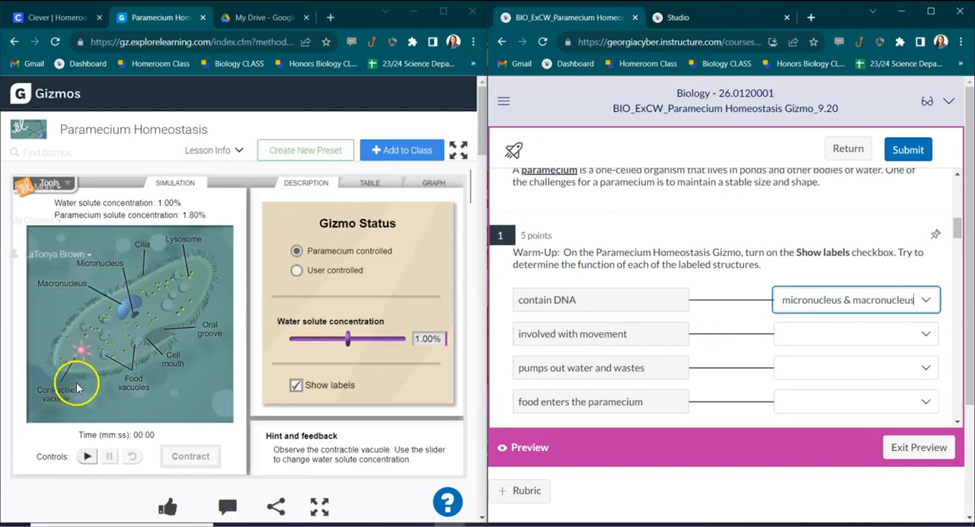
left_click(848, 334)
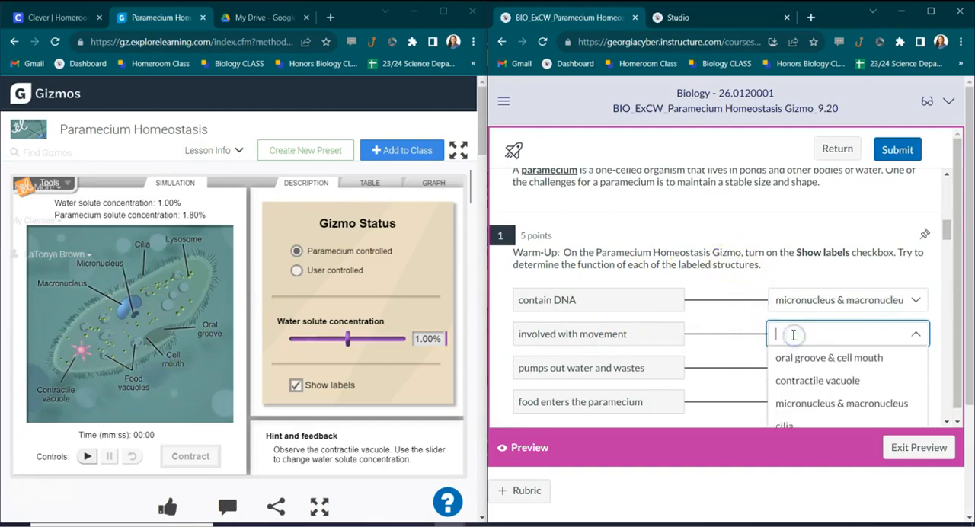
left_click(785, 425)
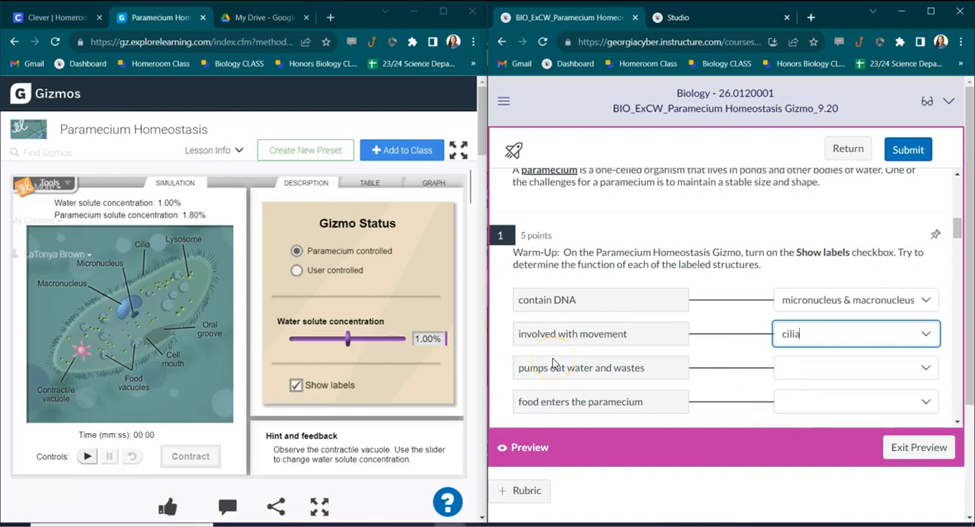
mouse_move(448, 374)
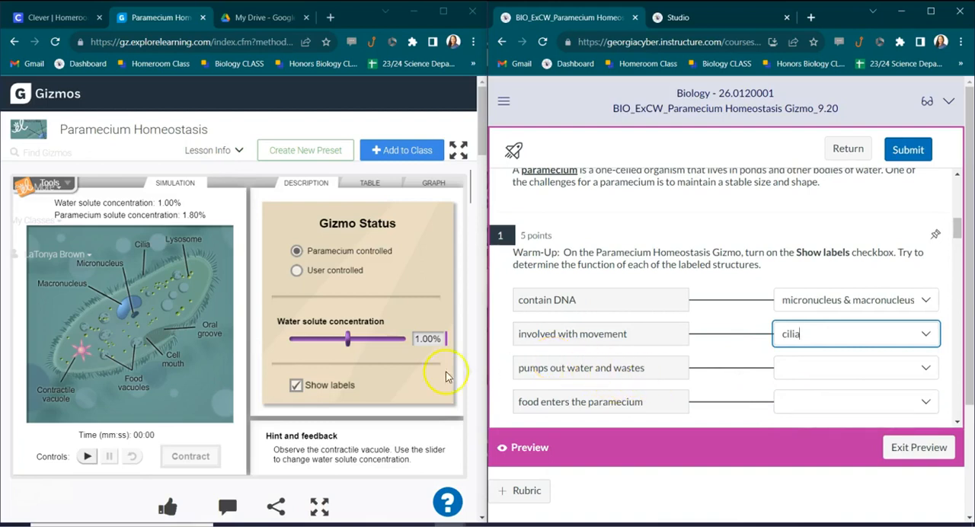
mouse_move(68, 359)
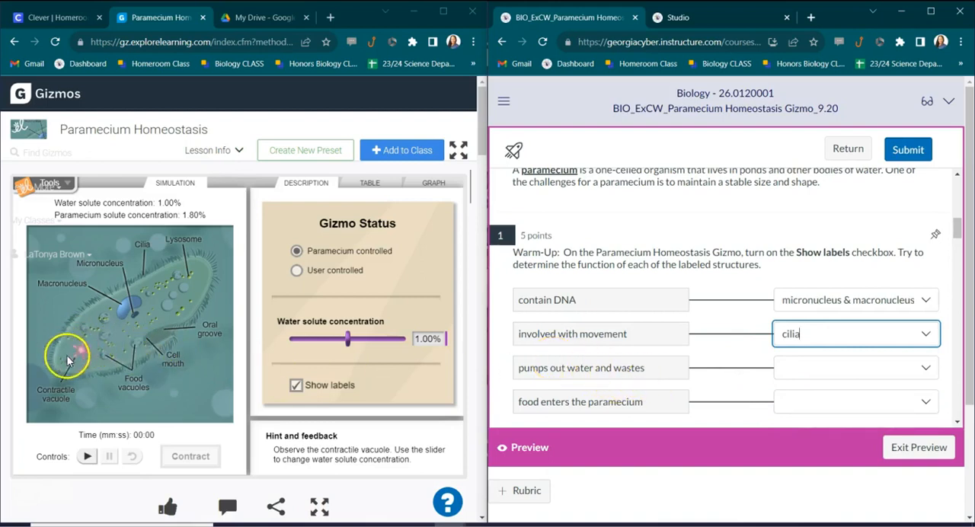
mouse_move(99, 347)
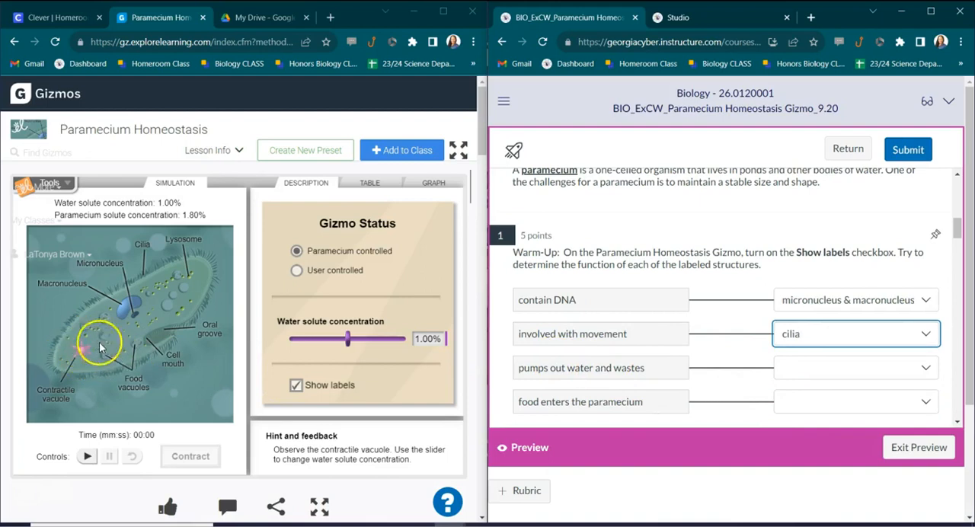
Match 'pumping out water' to contractile vacuole and 'food entering' to oral groove & cell mouth
left_click(856, 369)
type("contractile vacuole")
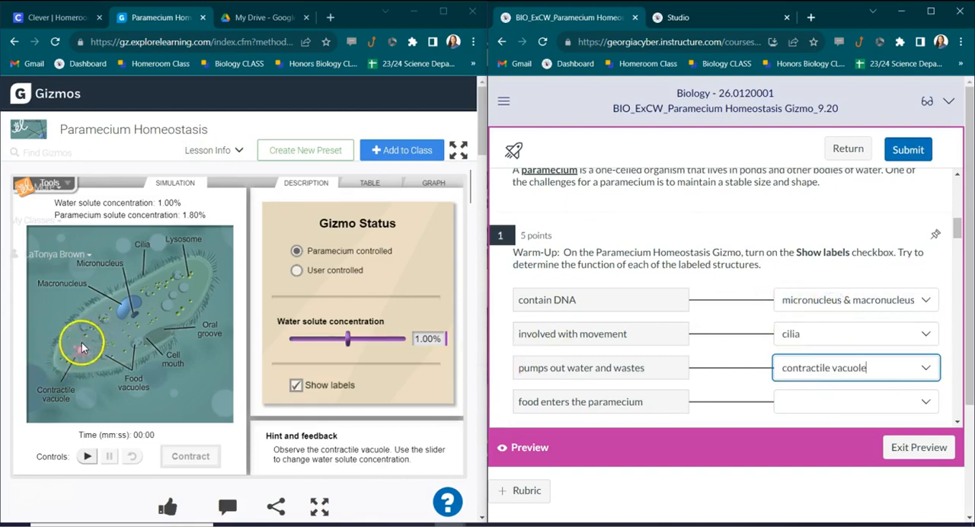
mouse_move(106, 347)
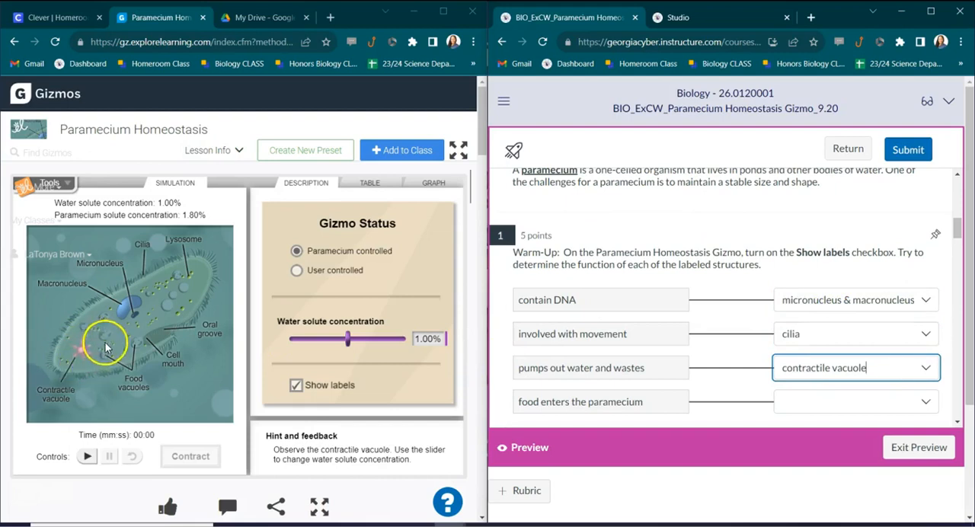
mouse_move(786, 387)
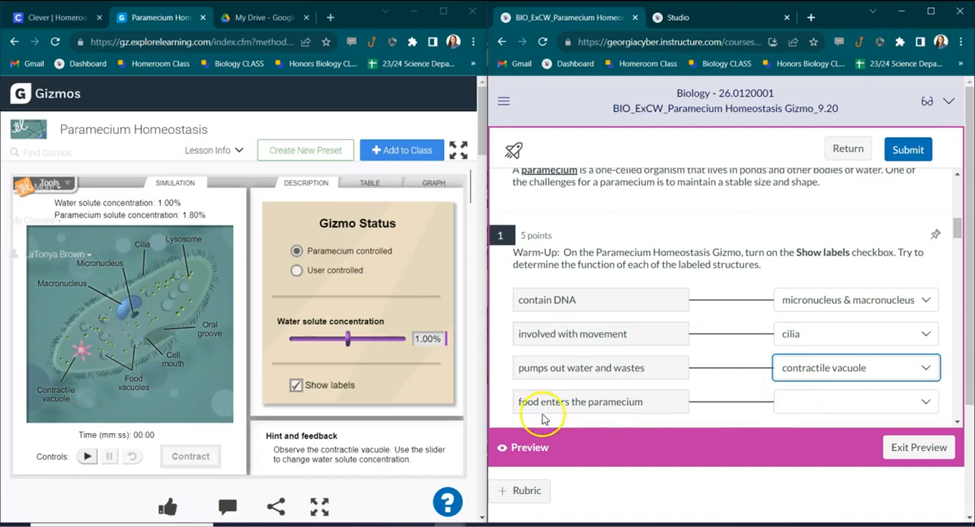
mouse_move(149, 338)
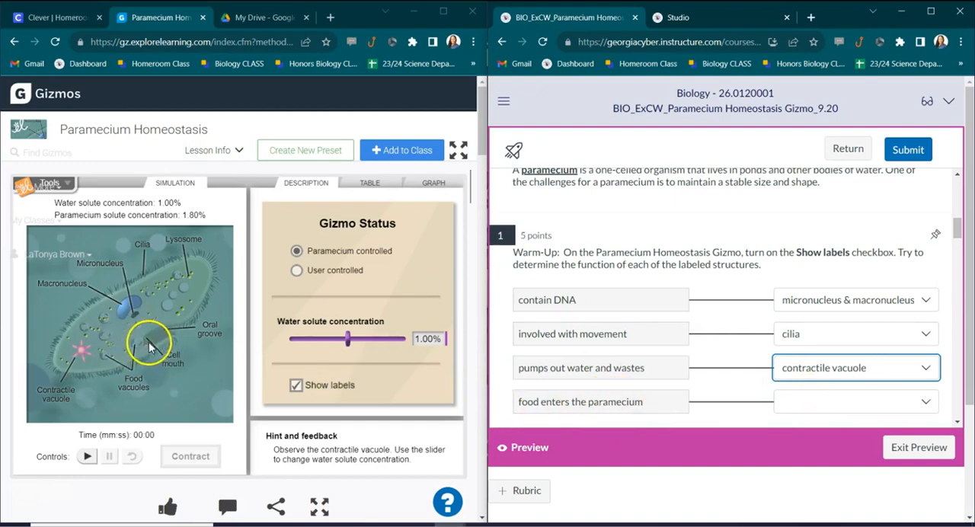
mouse_move(162, 344)
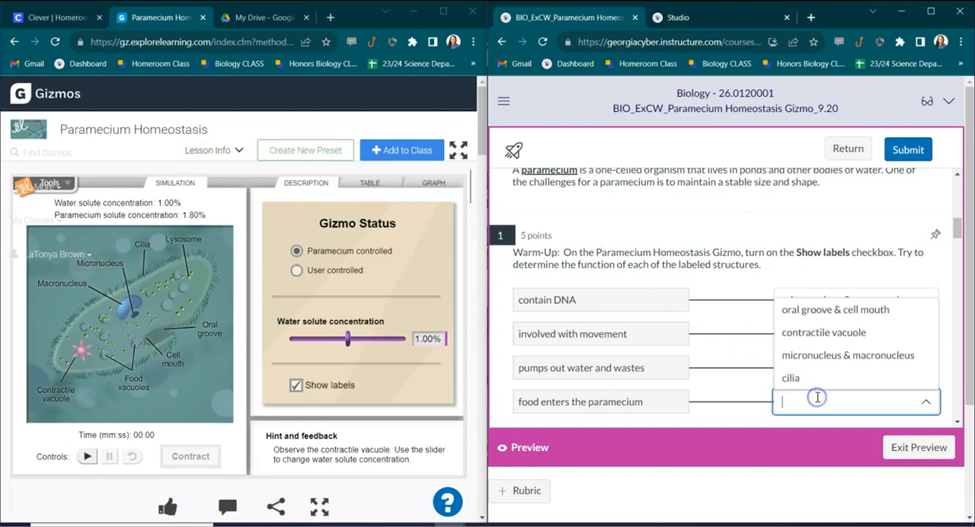
mouse_move(835, 309)
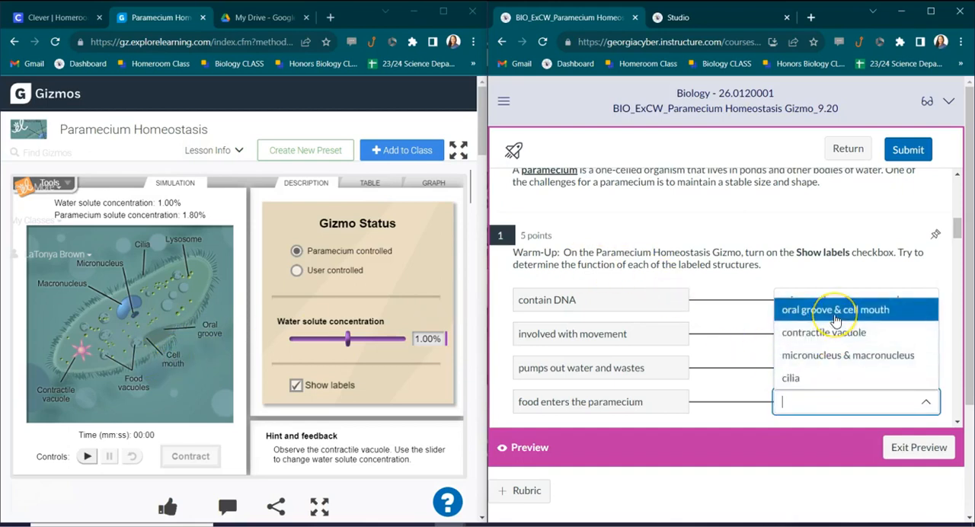
left_click(835, 309)
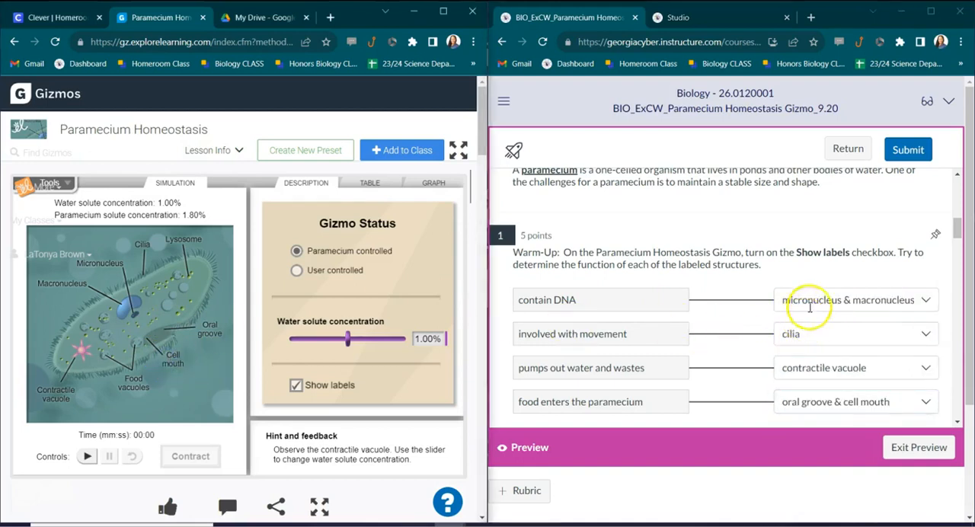
mouse_move(738, 283)
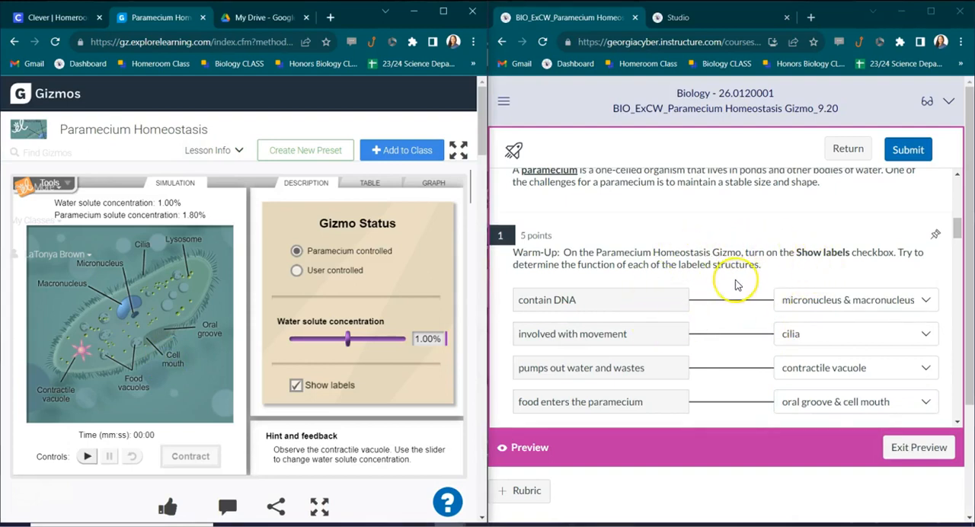
Scroll the quiz down to Activity A, Maintaining a water balance, beside the Gizmo
scroll("down", 3)
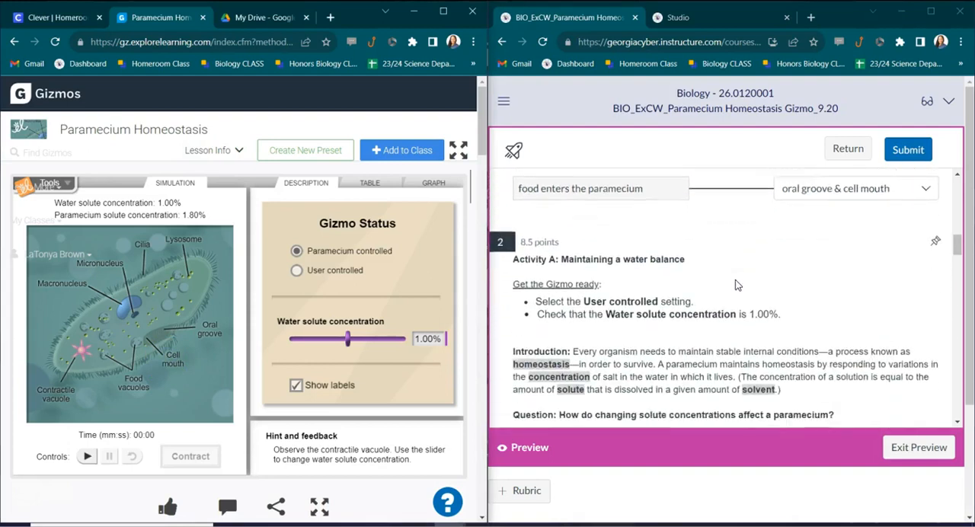
scroll("down", 3)
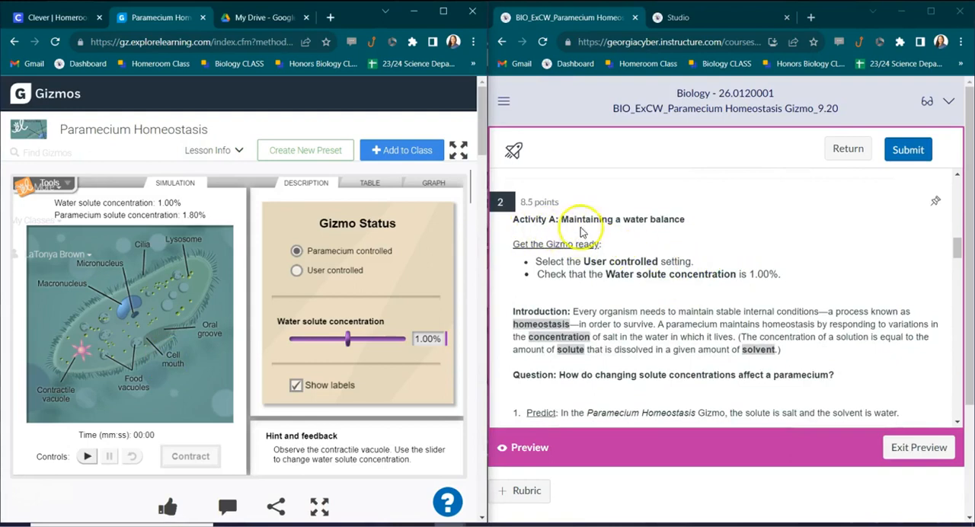
mouse_move(606, 231)
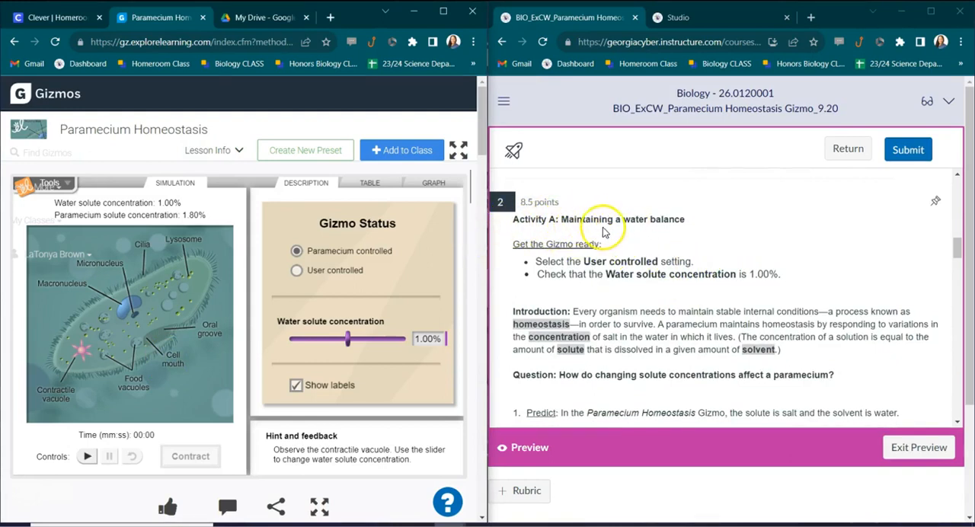
mouse_move(598, 208)
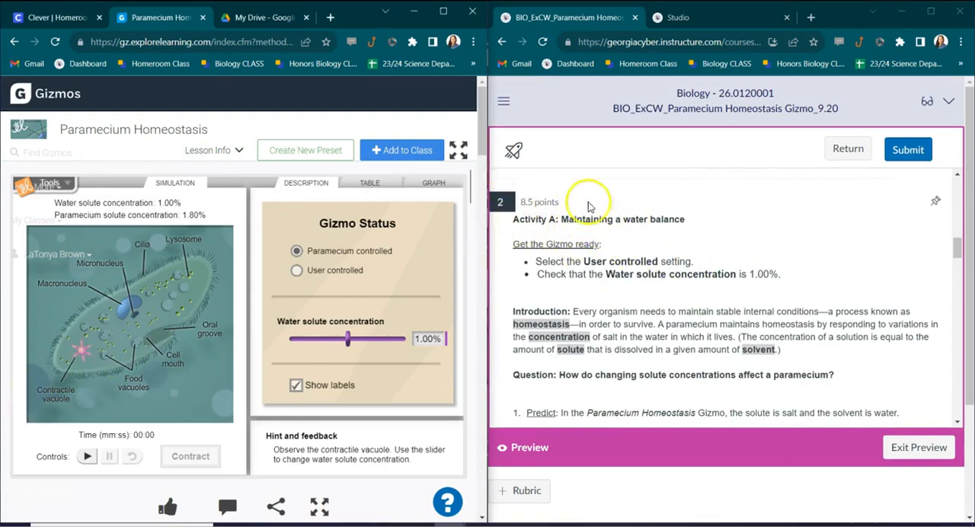
mouse_move(587, 259)
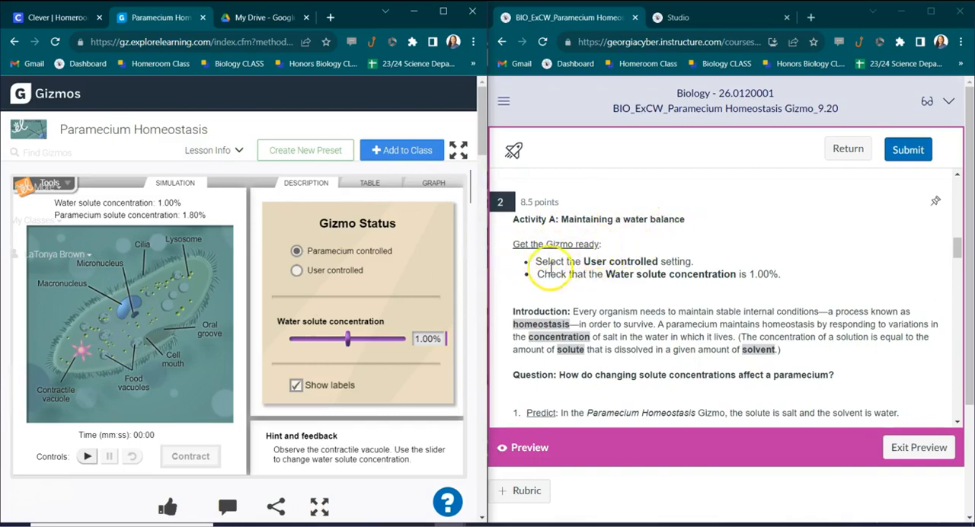
mouse_move(670, 258)
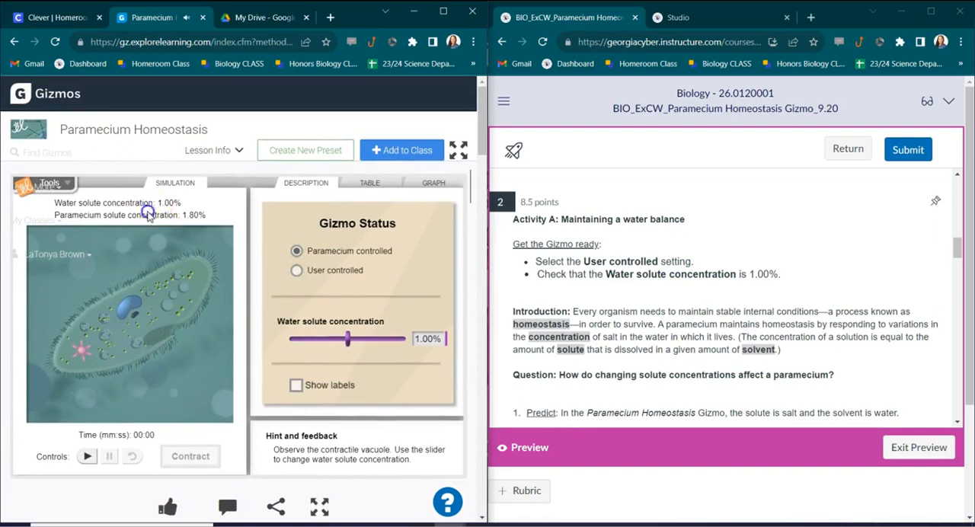
scroll("down", 3)
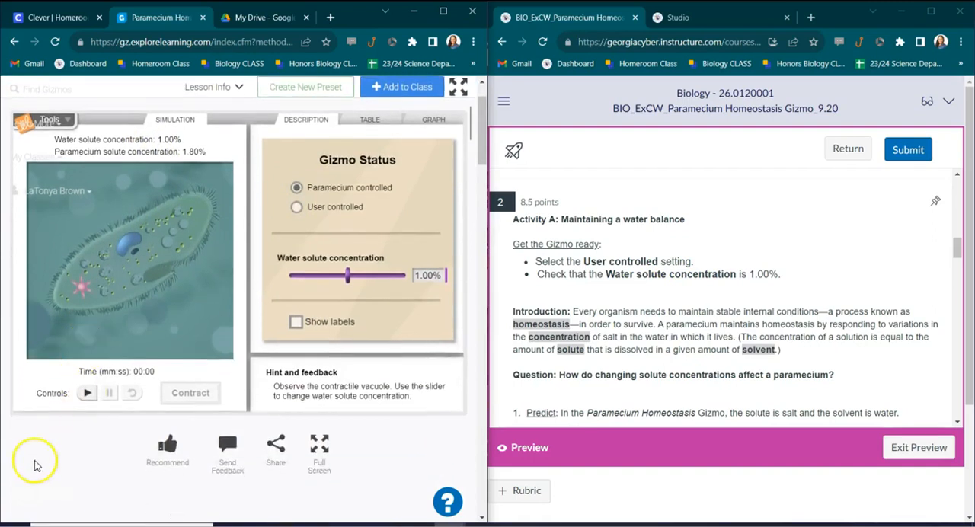
mouse_move(338, 295)
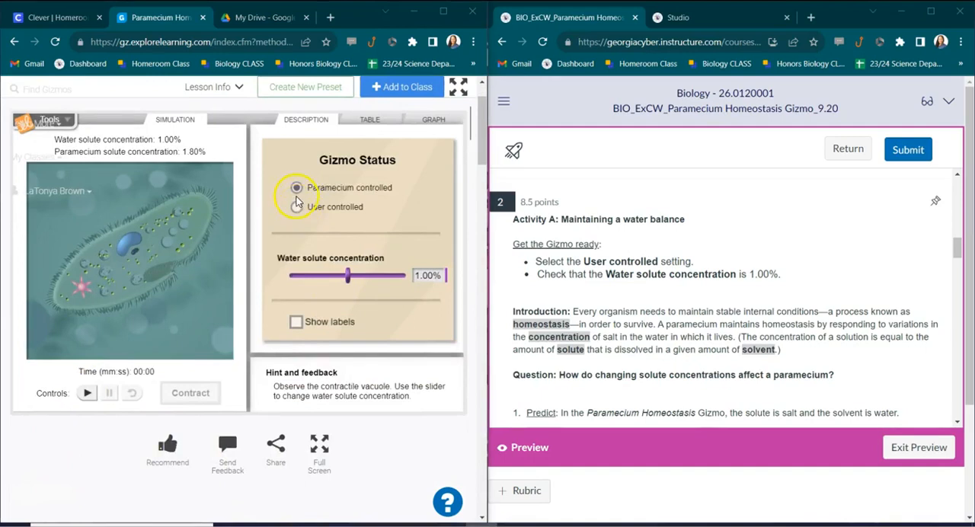
mouse_move(421, 192)
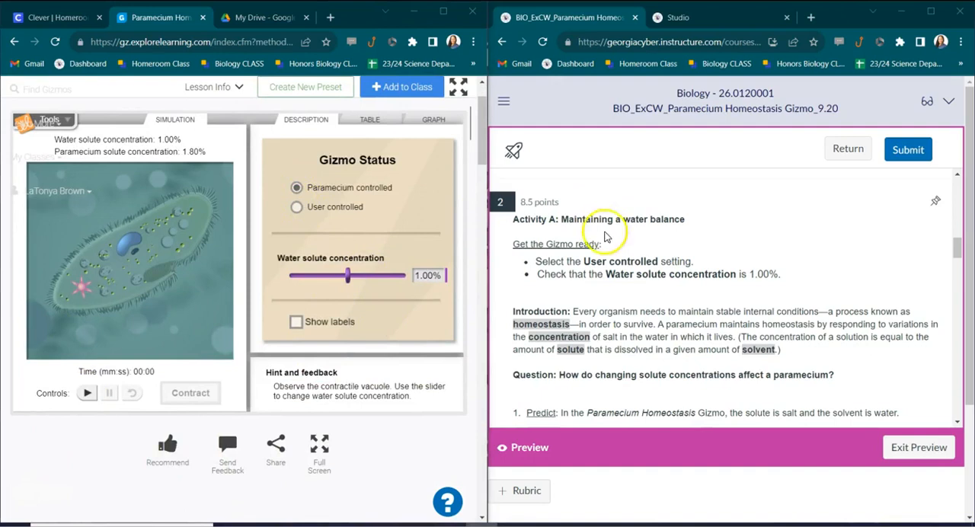
mouse_move(540, 276)
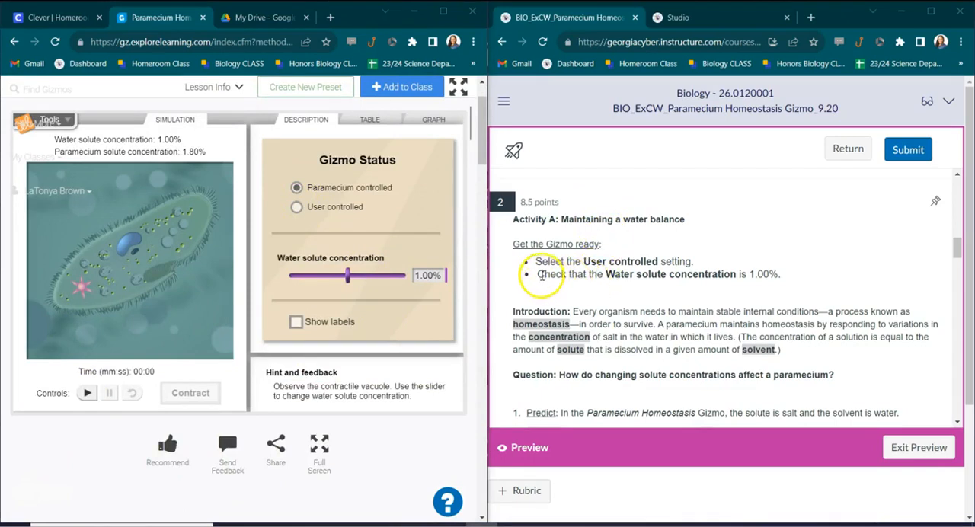
mouse_move(771, 275)
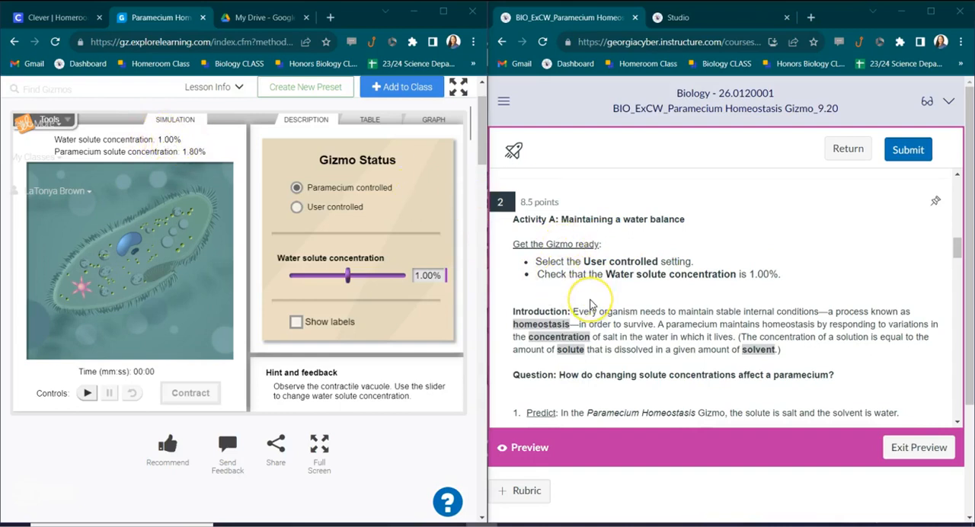
Answer question 2's water solute concentration prediction with 1.00%
scroll("down", 3)
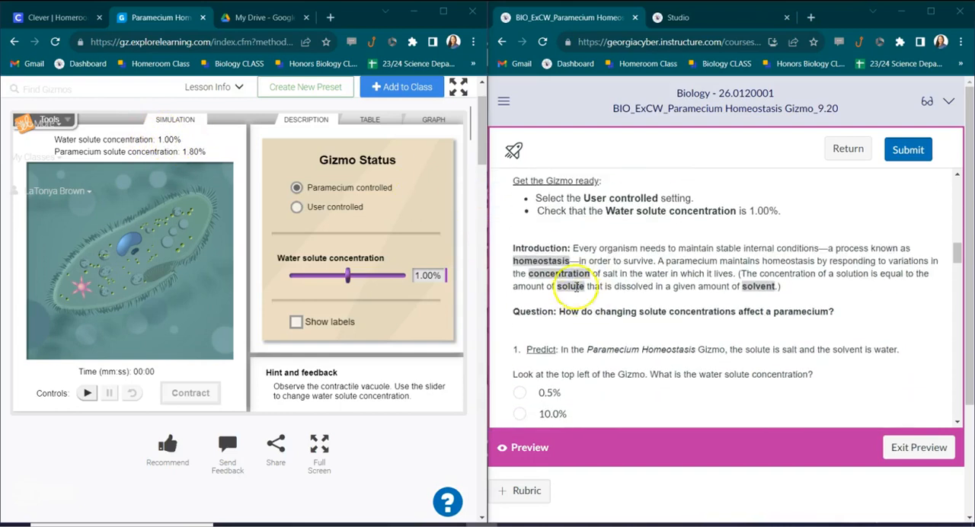
mouse_move(594, 235)
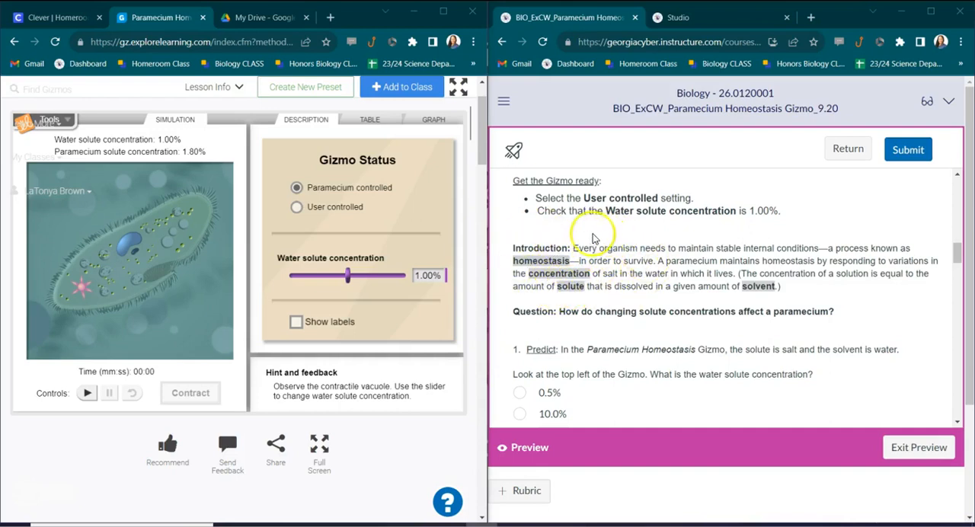
mouse_move(530, 246)
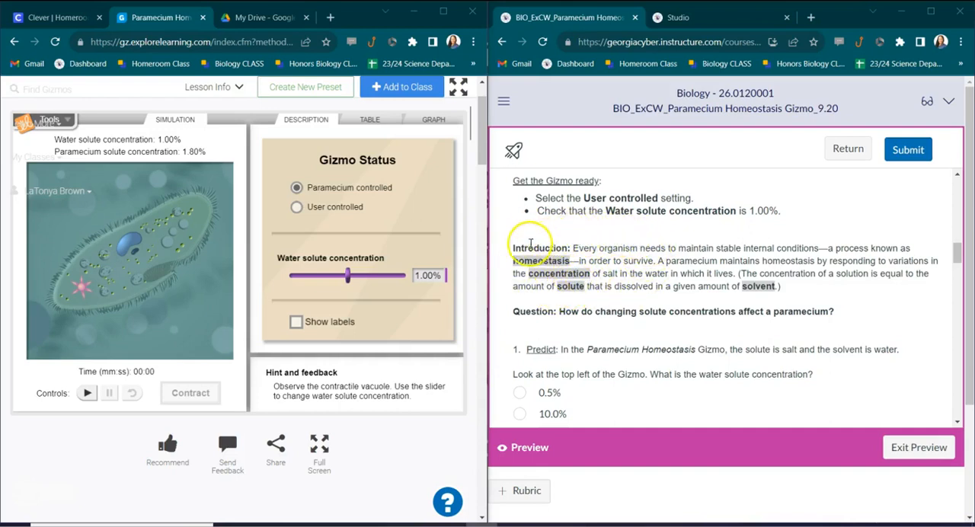
mouse_move(581, 260)
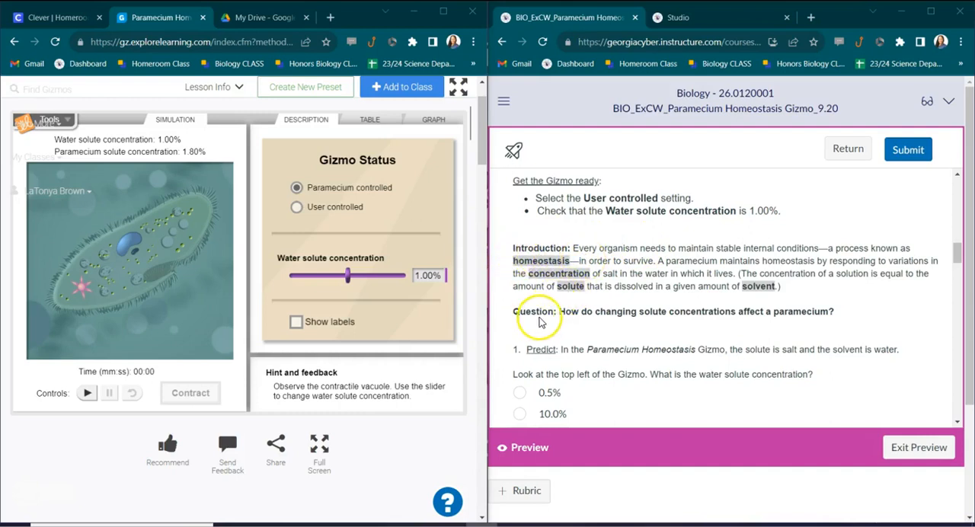
mouse_move(643, 321)
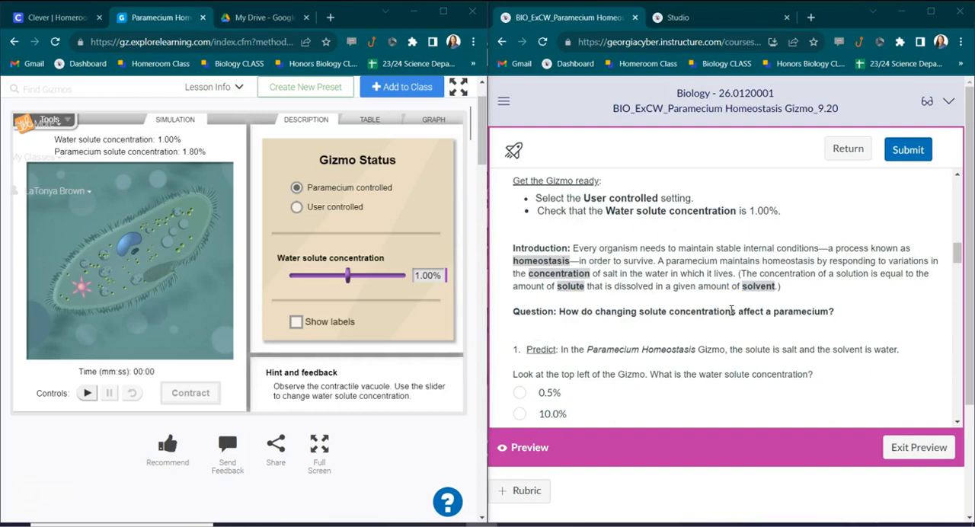
scroll("down", 3)
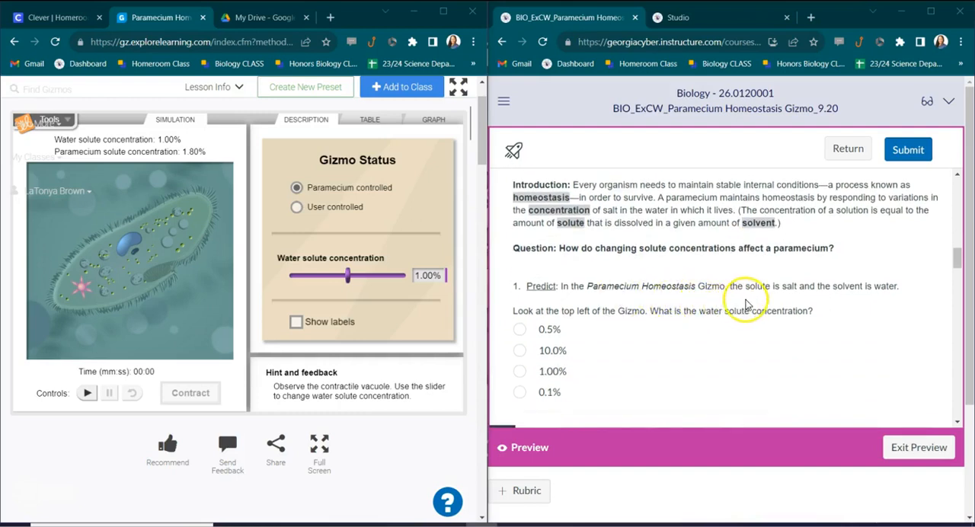
mouse_move(753, 303)
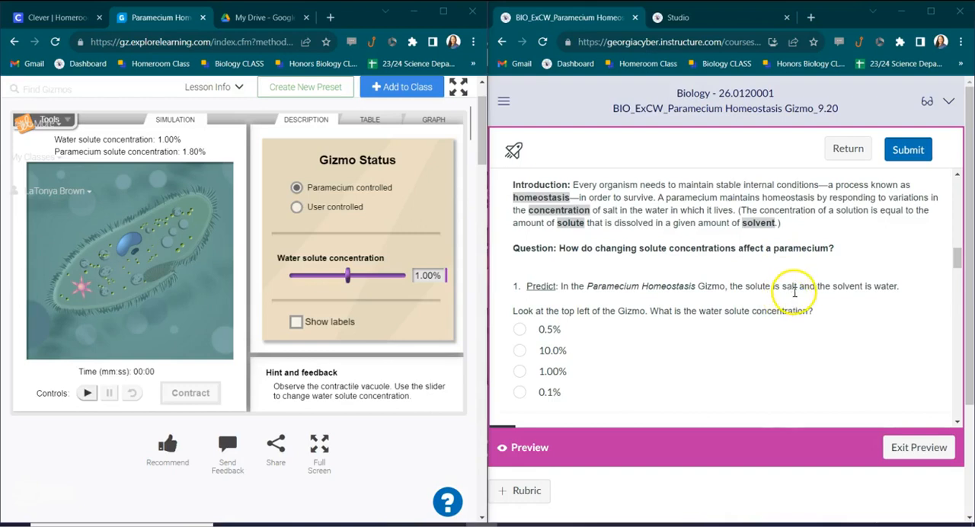
mouse_move(762, 287)
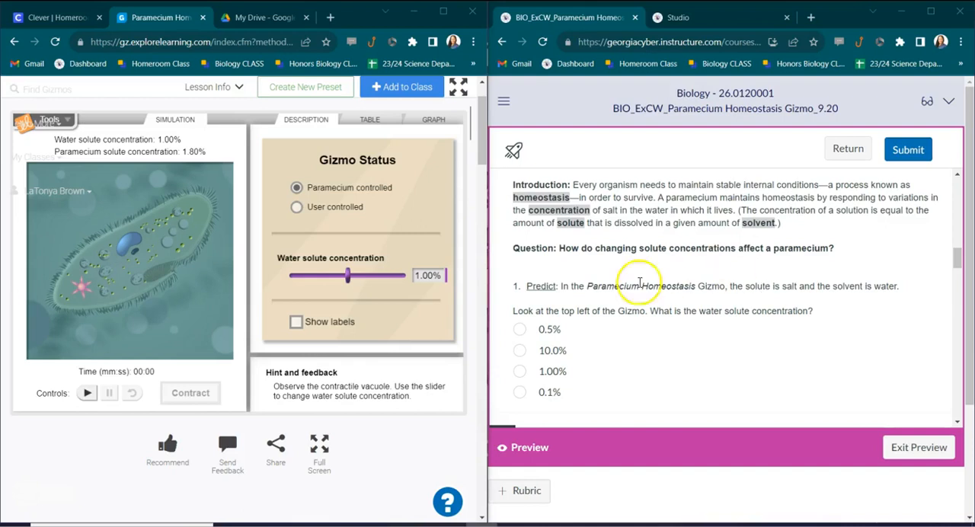
mouse_move(669, 313)
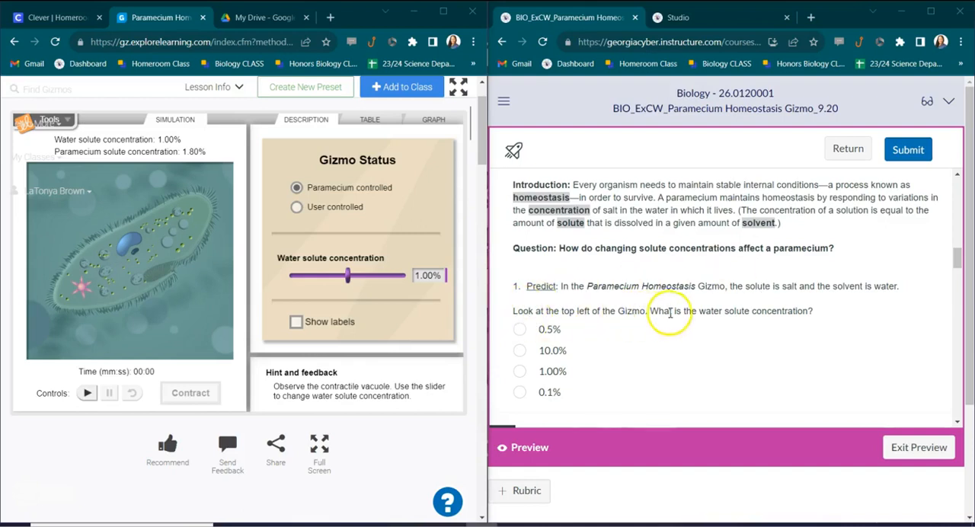
mouse_move(617, 338)
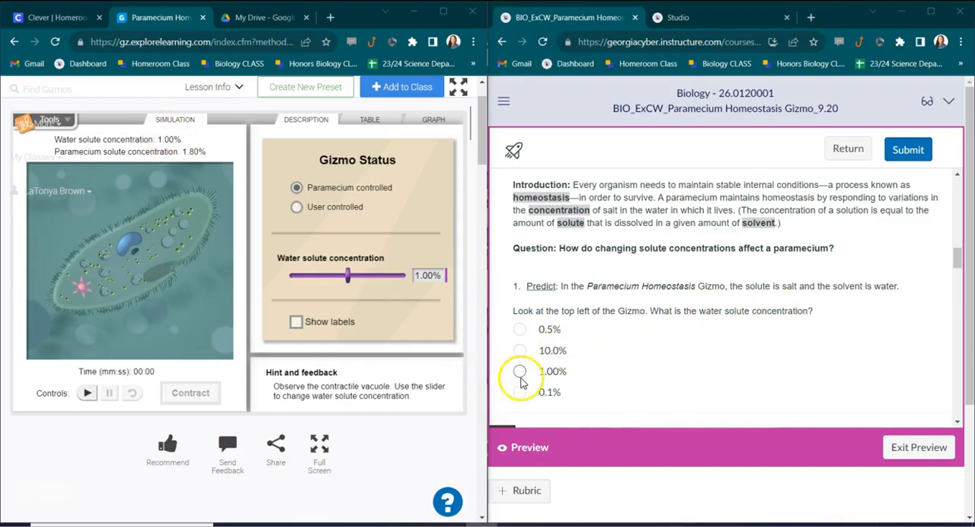
left_click(520, 372)
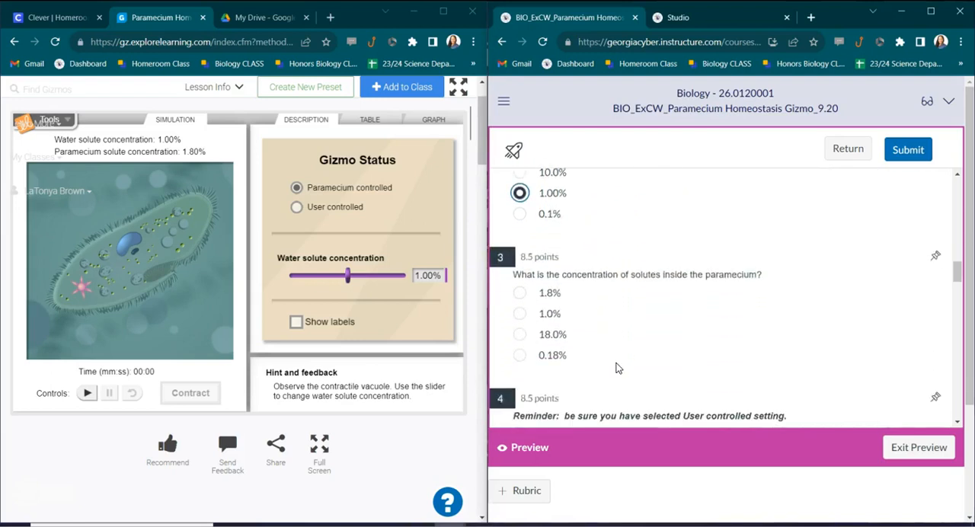
Scroll to question 4 and start the paramecium simulation running
scroll("down", 3)
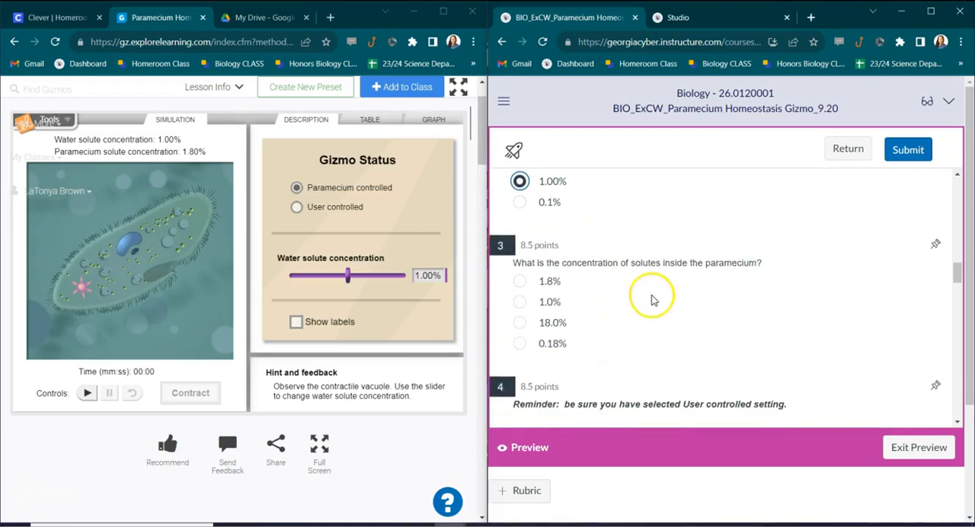
mouse_move(119, 175)
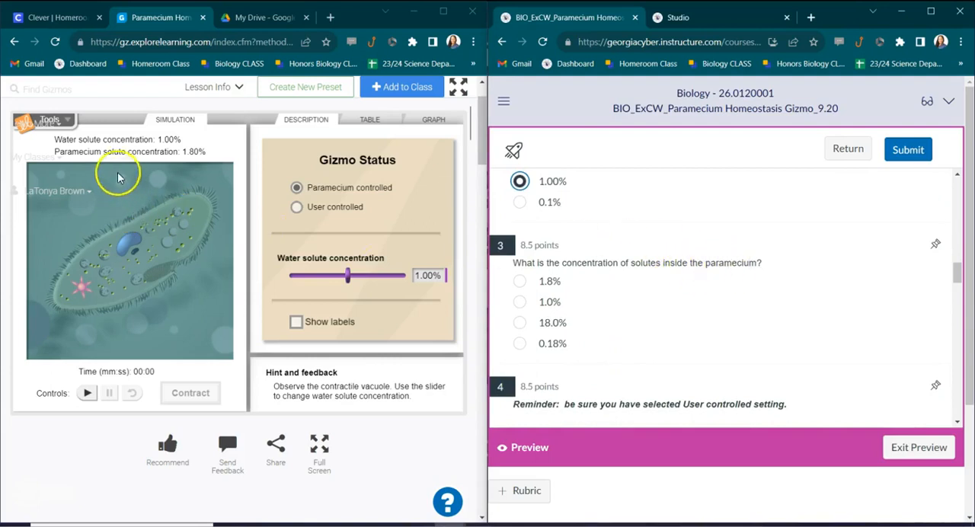
mouse_move(343, 230)
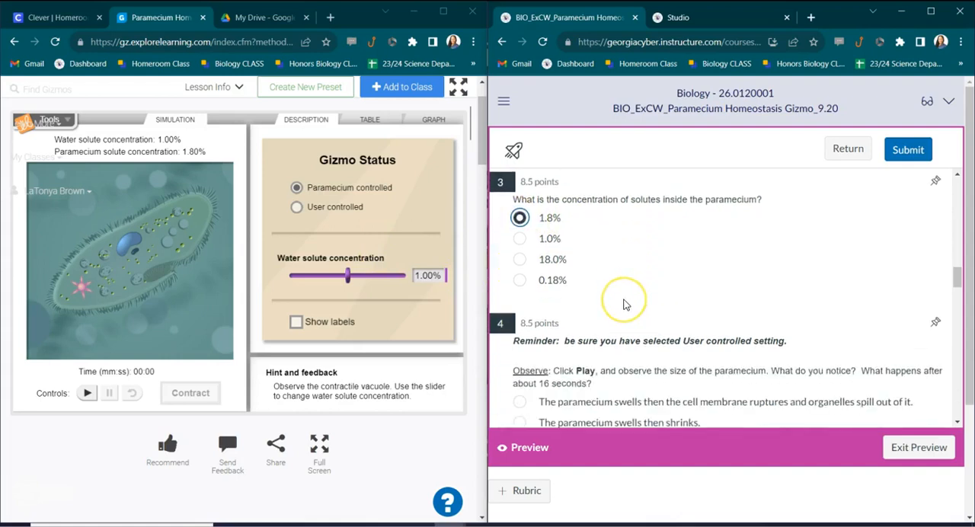
scroll("down", 3)
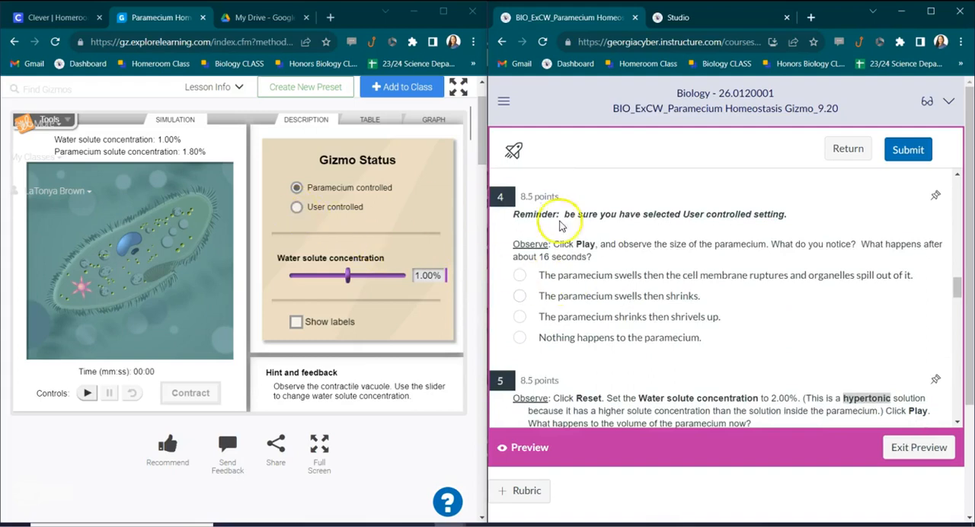
mouse_move(636, 246)
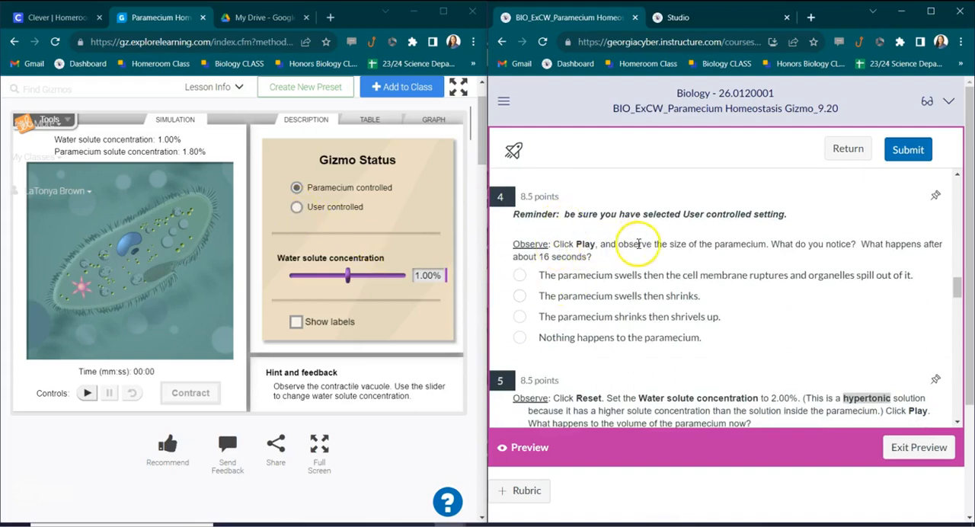
mouse_move(609, 272)
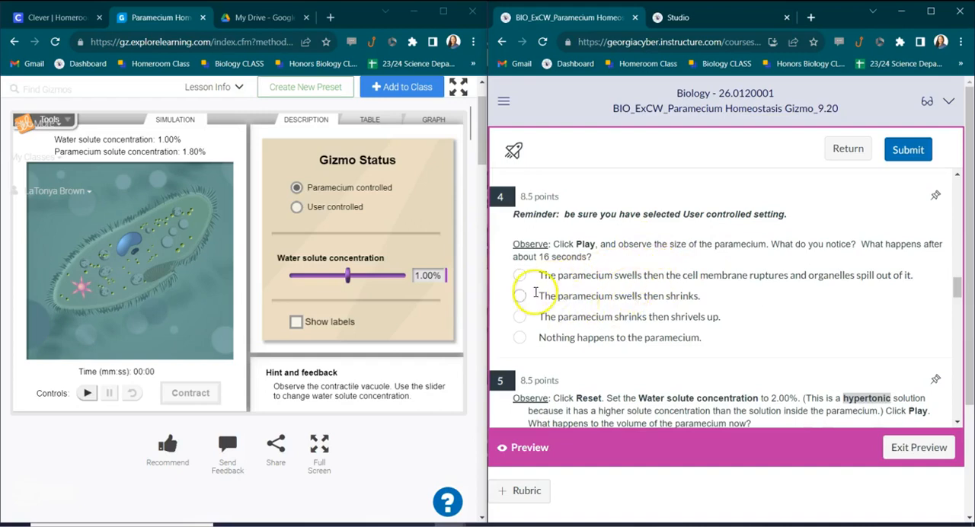
mouse_move(107, 372)
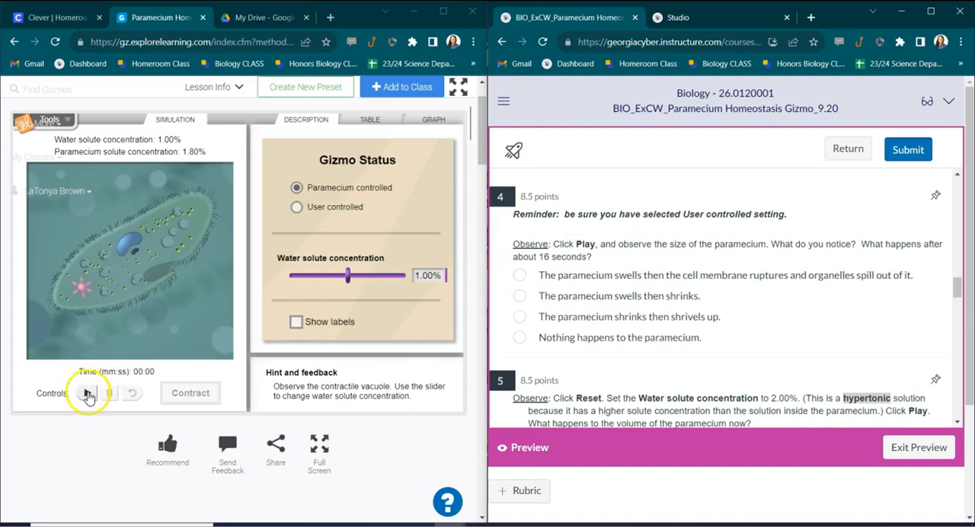
left_click(86, 393)
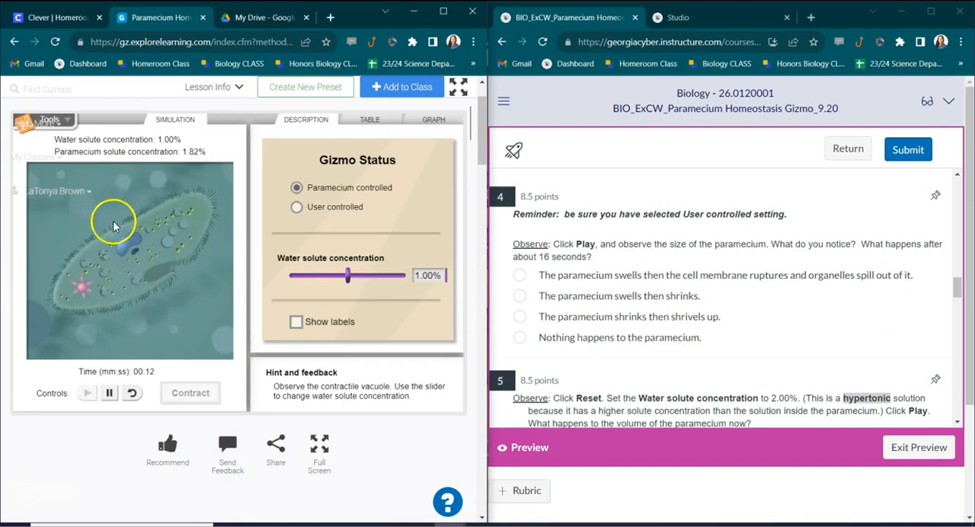
mouse_move(167, 189)
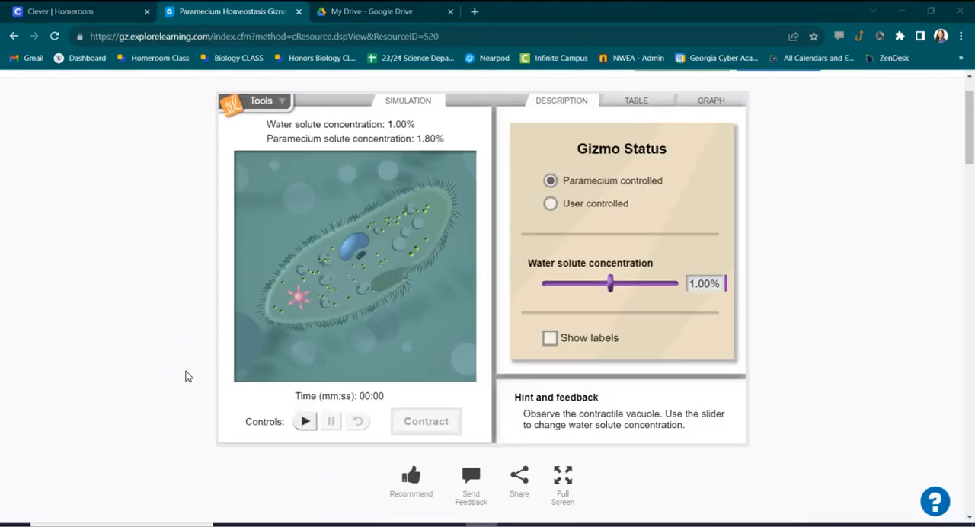
mouse_move(493, 242)
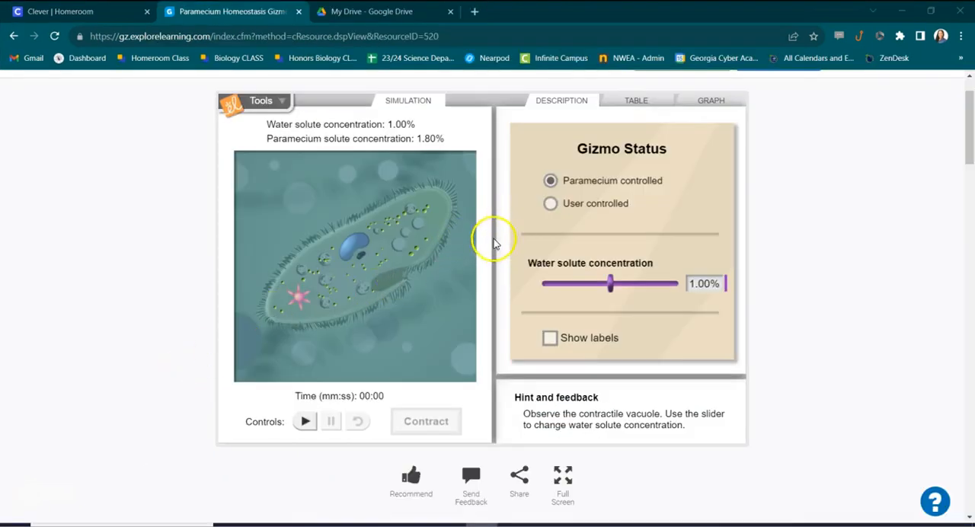
mouse_move(344, 302)
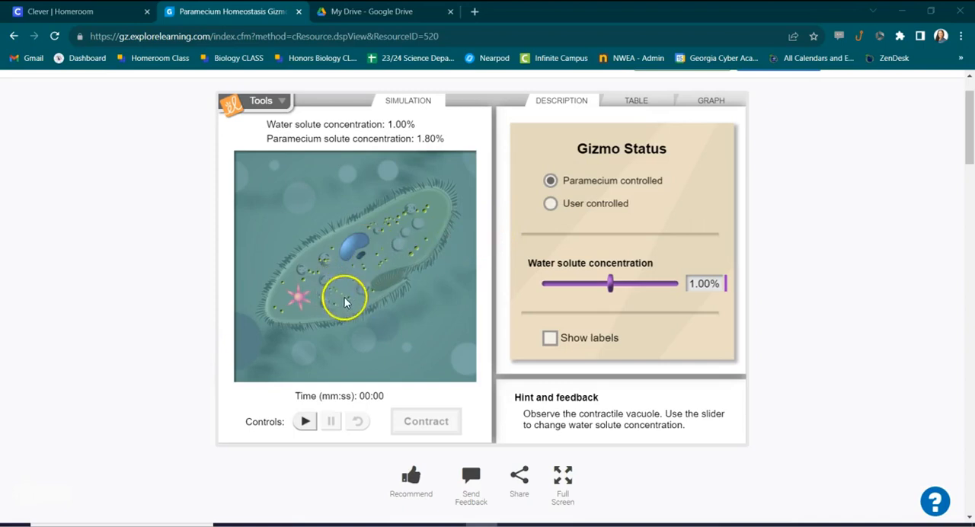
mouse_move(436, 264)
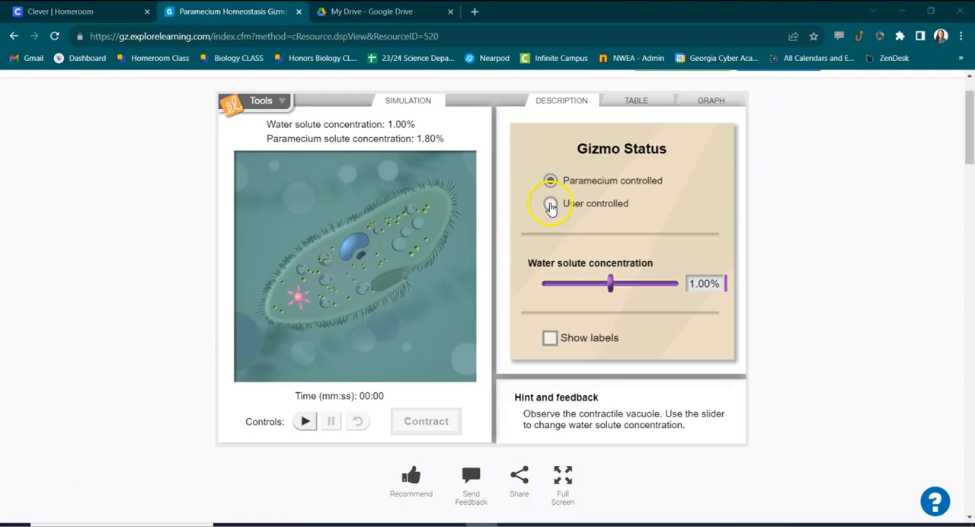
Run the simulation in user-controlled mode and let the swelling paramecium burst
left_click(550, 204)
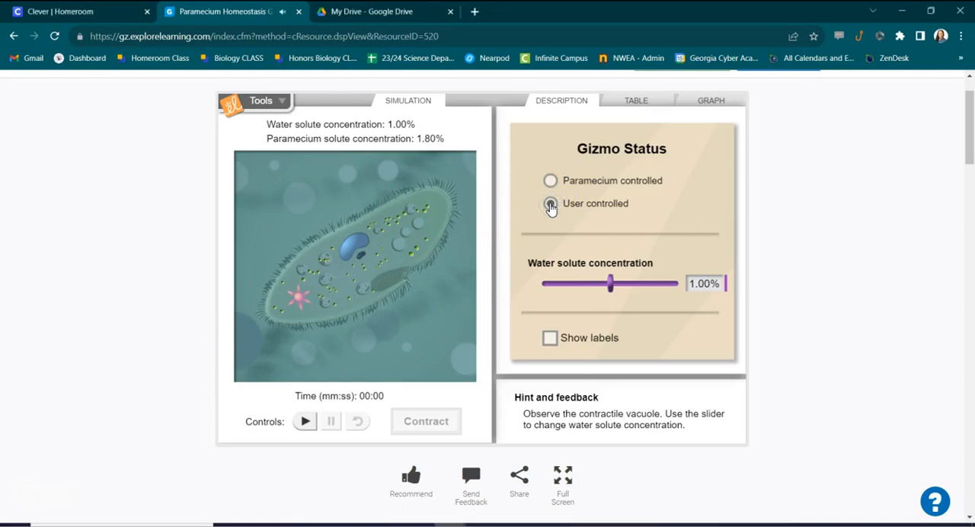
left_click(550, 204)
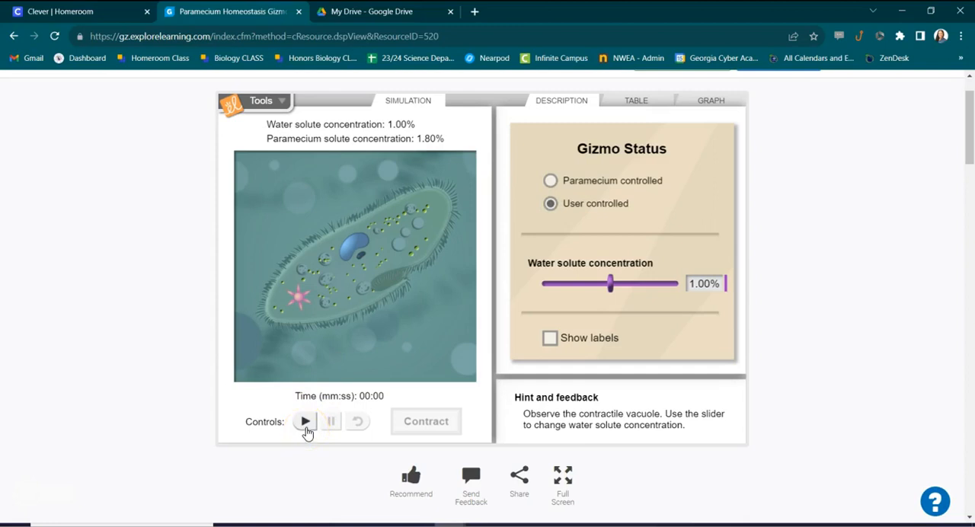
left_click(305, 421)
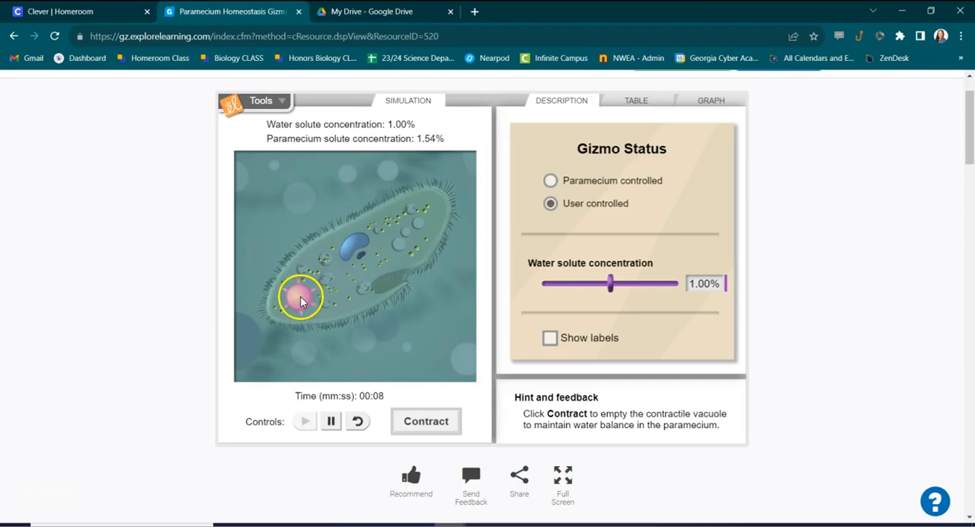
left_click(427, 420)
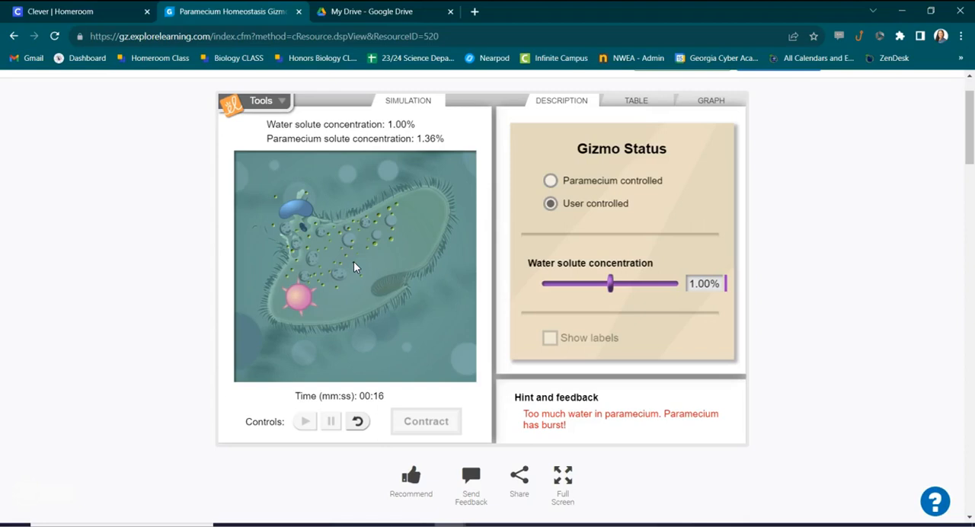
Reset the burst paramecium simulation and start it again
left_click(356, 421)
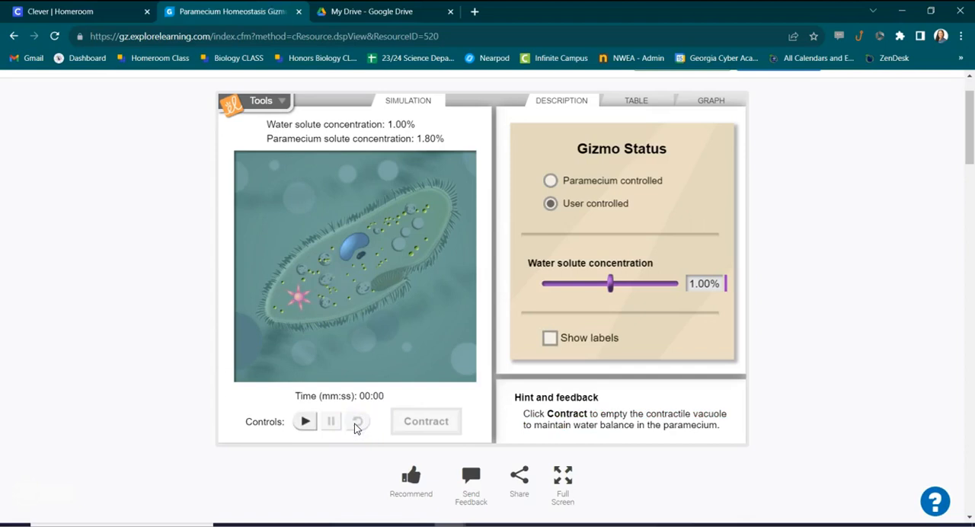
left_click(305, 421)
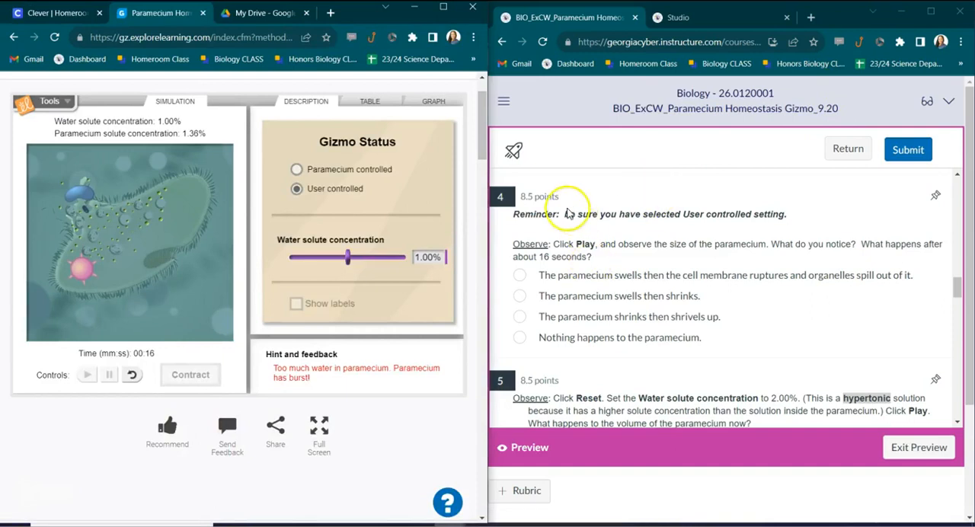
mouse_move(554, 296)
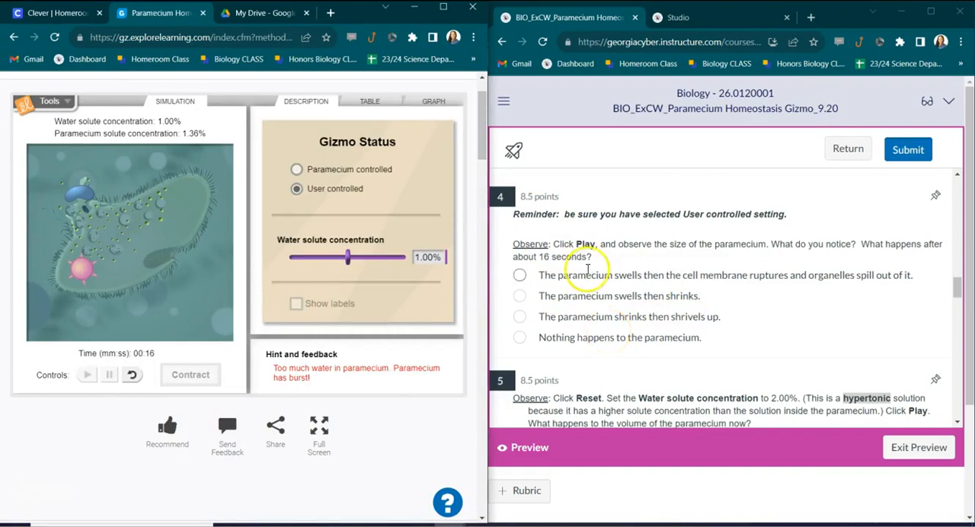
Answer question 4 with 'swells then the cell membrane ruptures and organelles spill out'
left_click(520, 274)
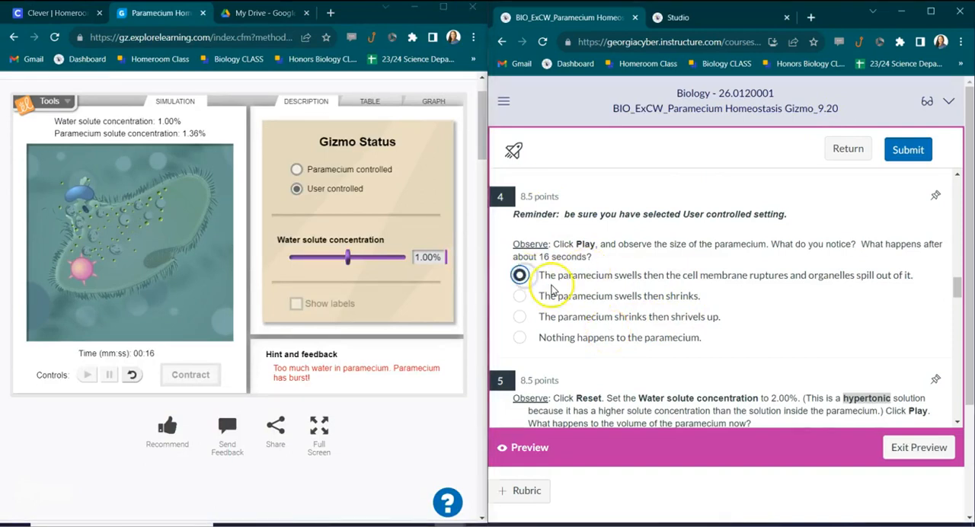
scroll("down", 3)
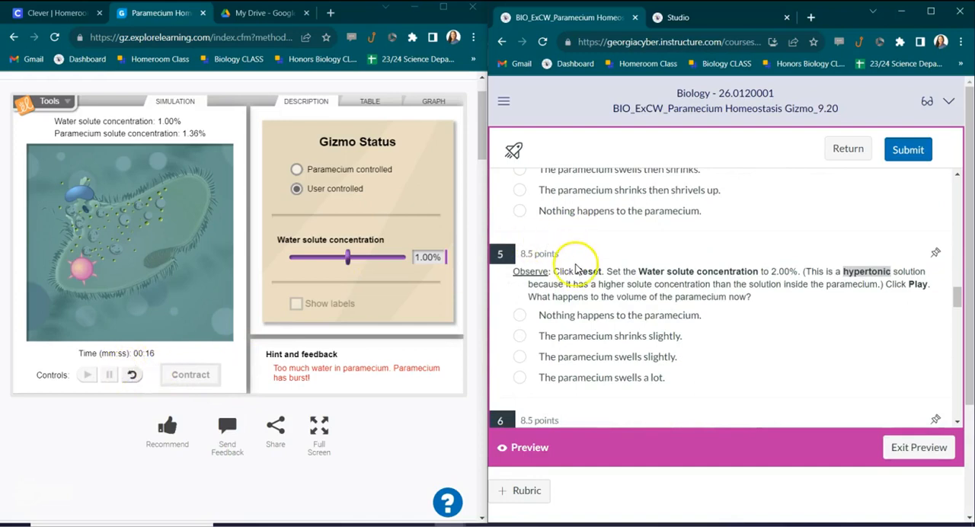
mouse_move(654, 272)
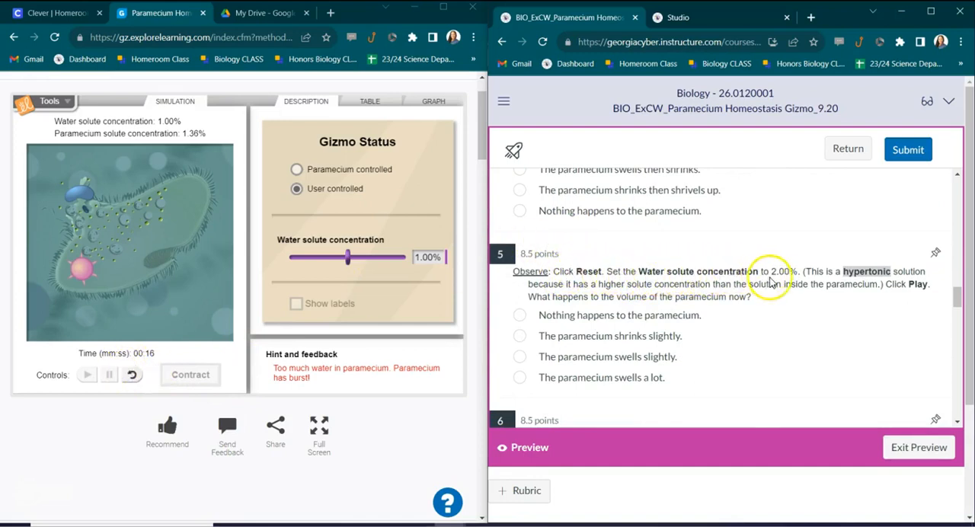
Reset the simulation and raise the water solute concentration slider to 2.00%
left_click(131, 375)
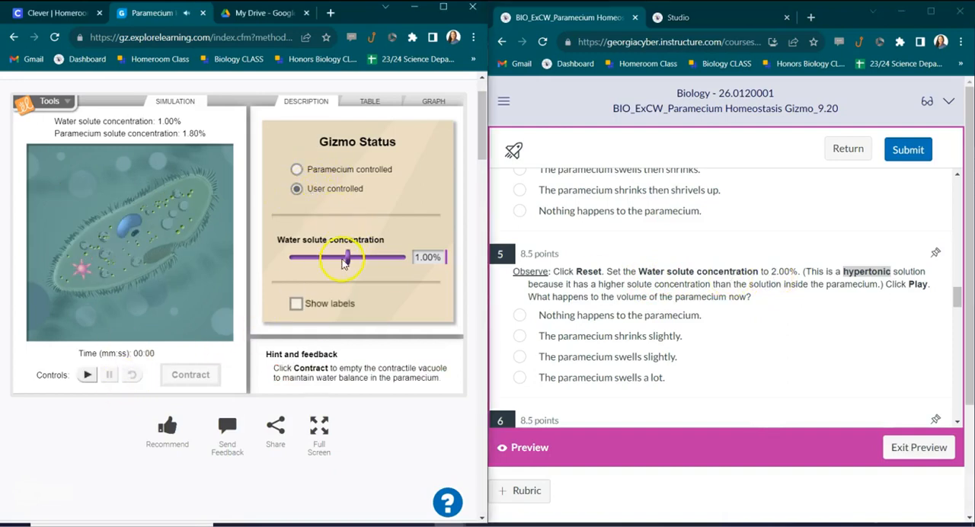
left_click_drag(344, 256, 369, 261)
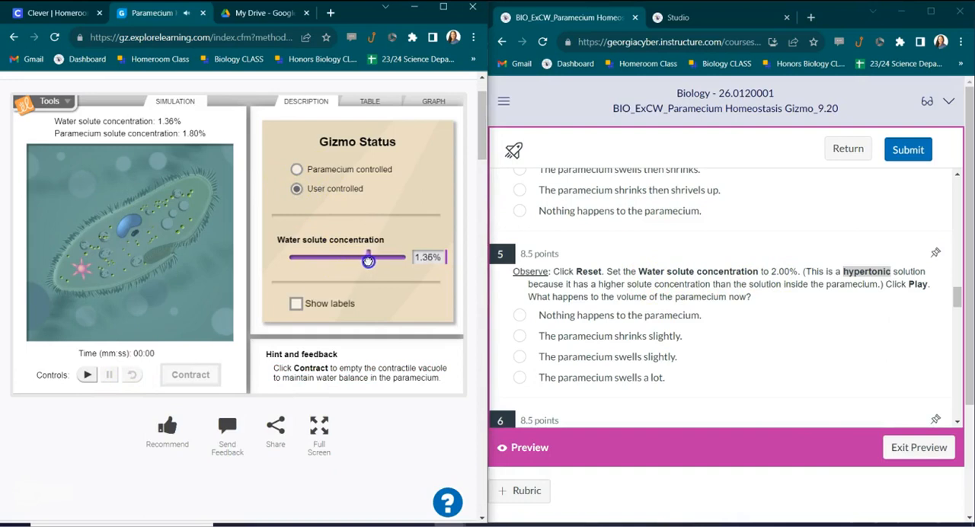
left_click_drag(369, 259, 417, 259)
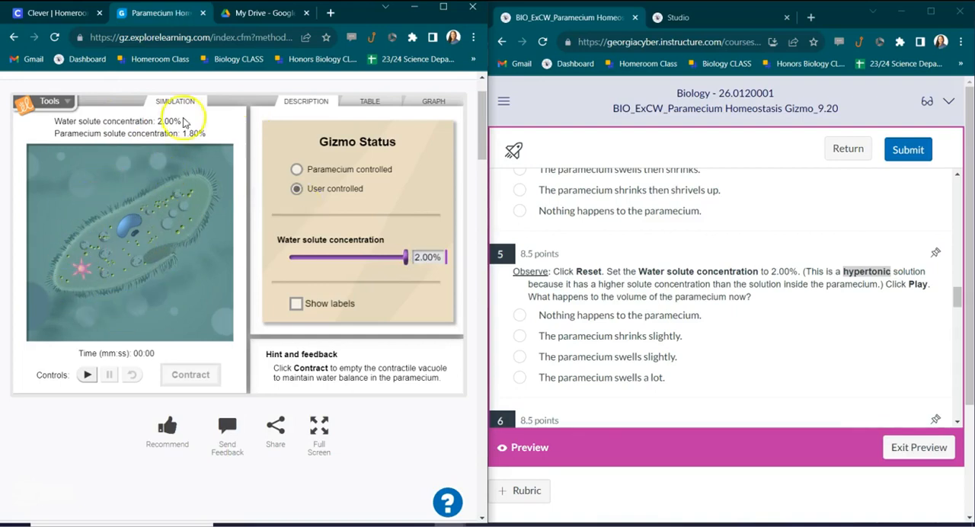
mouse_move(171, 232)
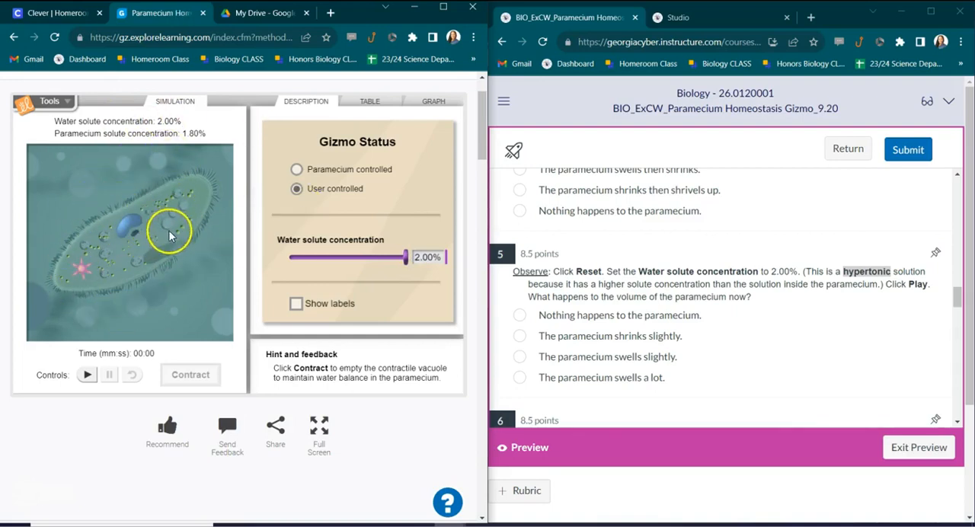
mouse_move(164, 236)
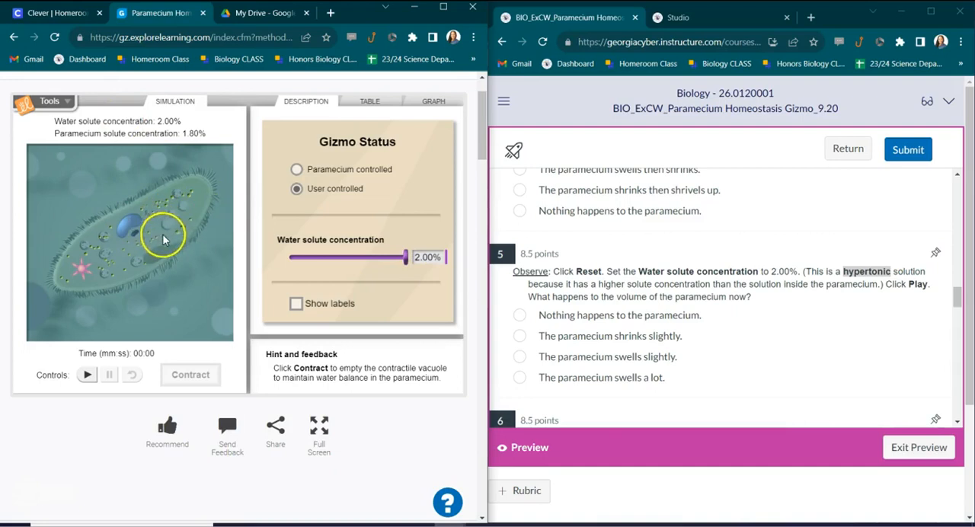
mouse_move(242, 290)
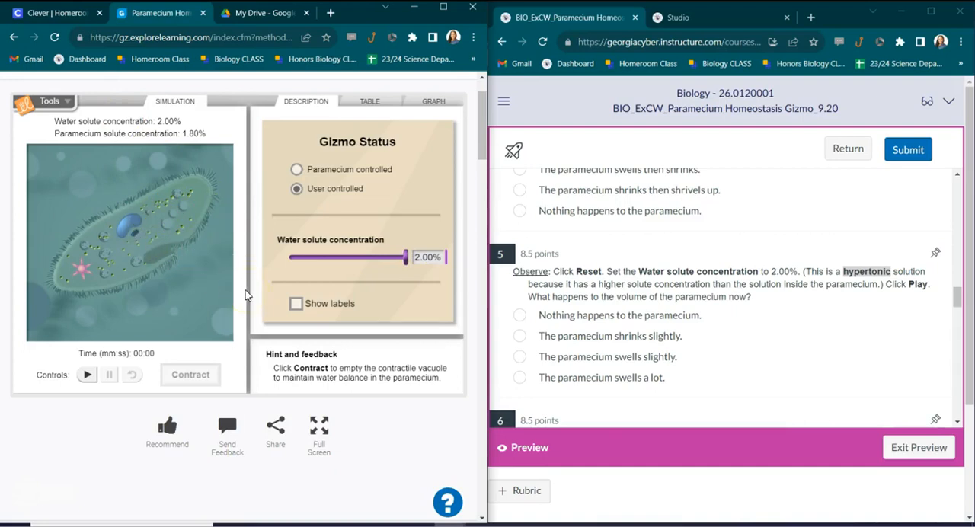
mouse_move(130, 464)
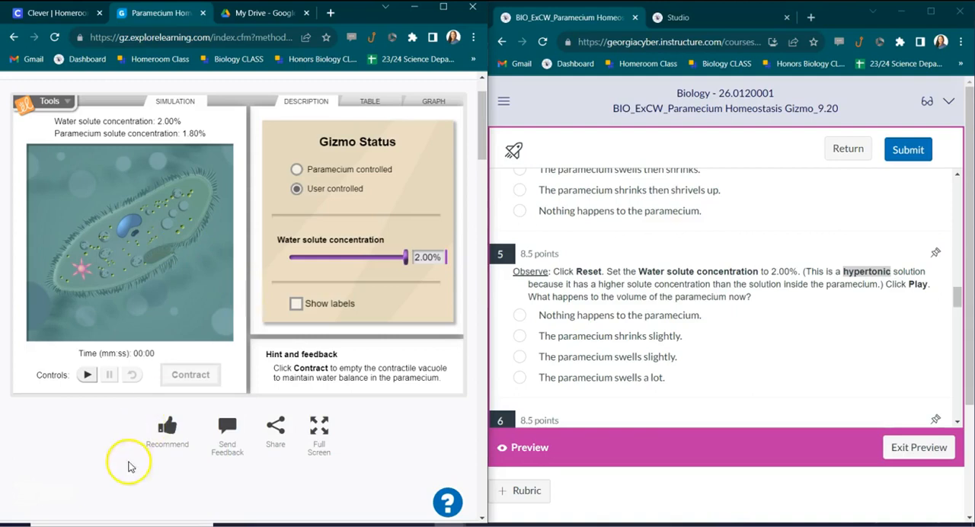
Run the 2.00% hypertonic simulation about a minute, answering question 5 as 'shrinks slightly', then pause
left_click(85, 375)
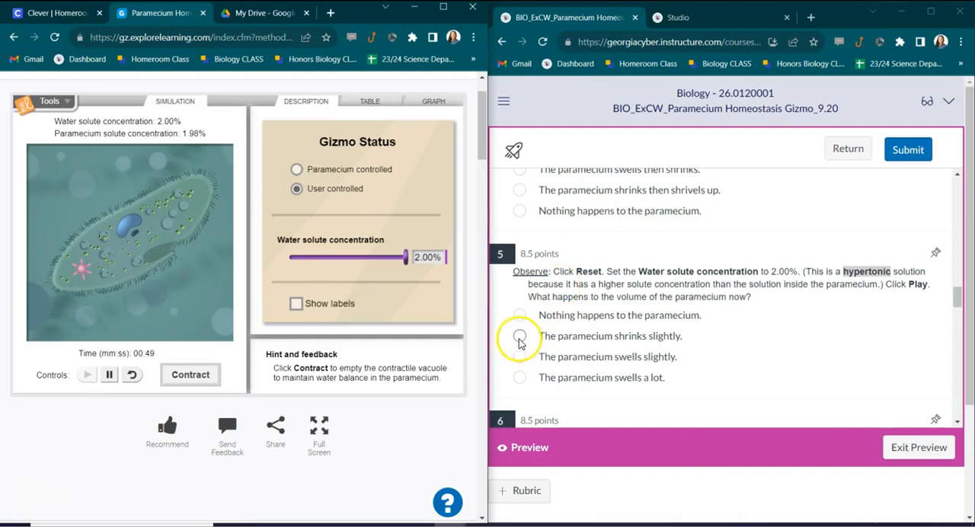
left_click(520, 336)
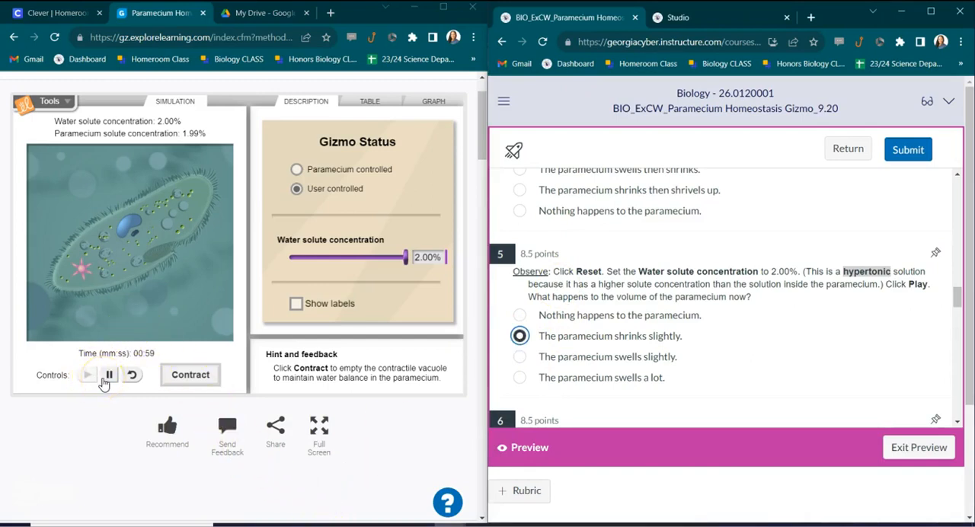
left_click(110, 375)
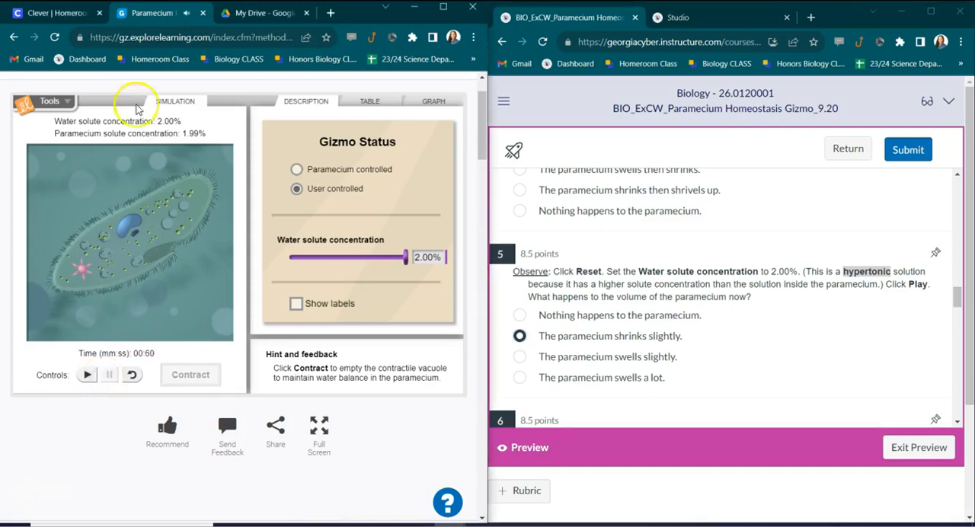
mouse_move(616, 315)
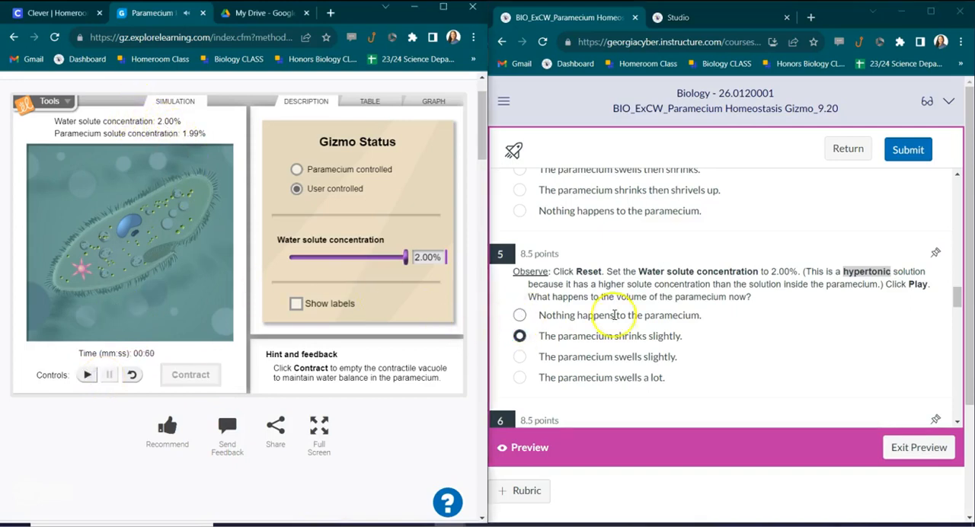
scroll("down", 3)
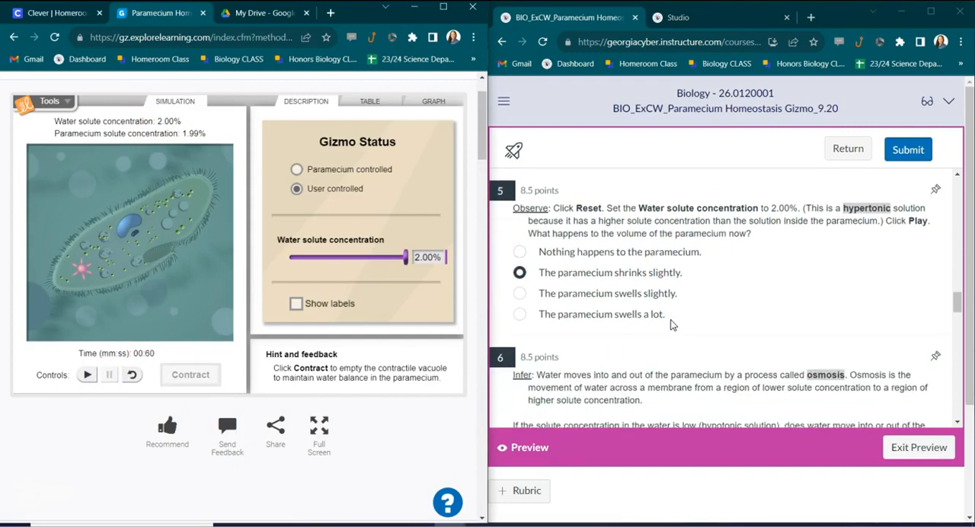
scroll("down", 3)
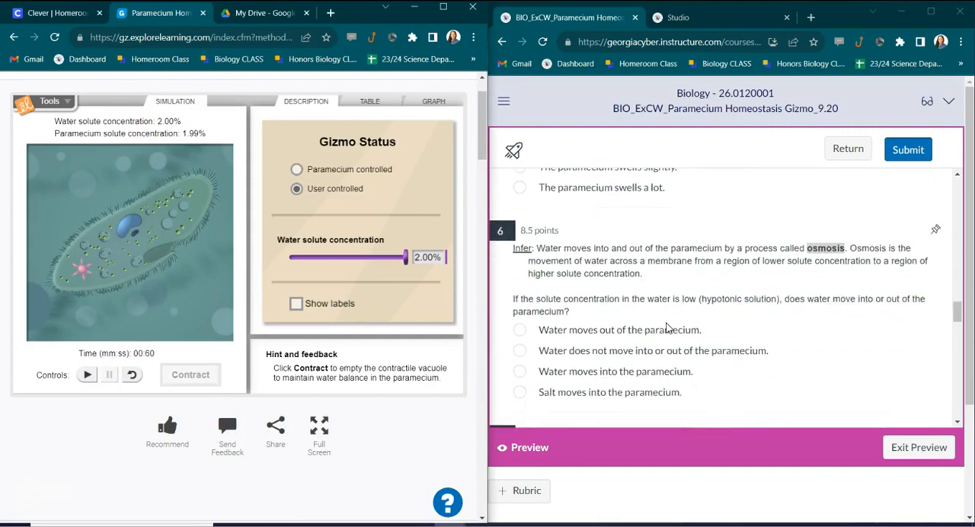
scroll("up", 3)
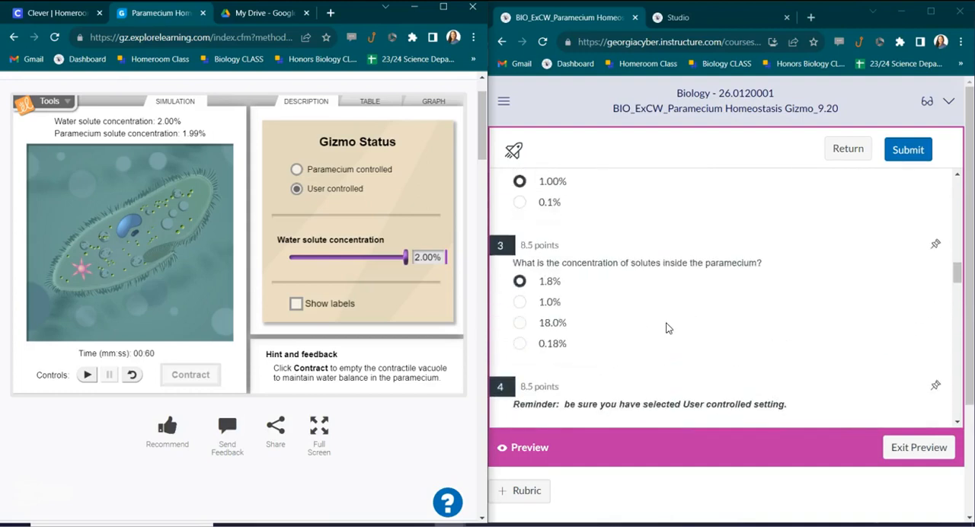
scroll("down", 3)
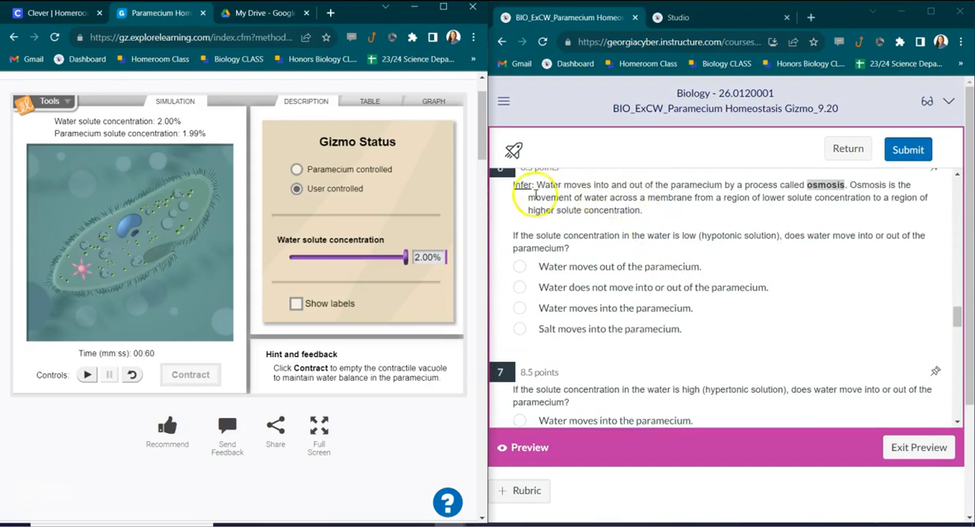
scroll("down", 3)
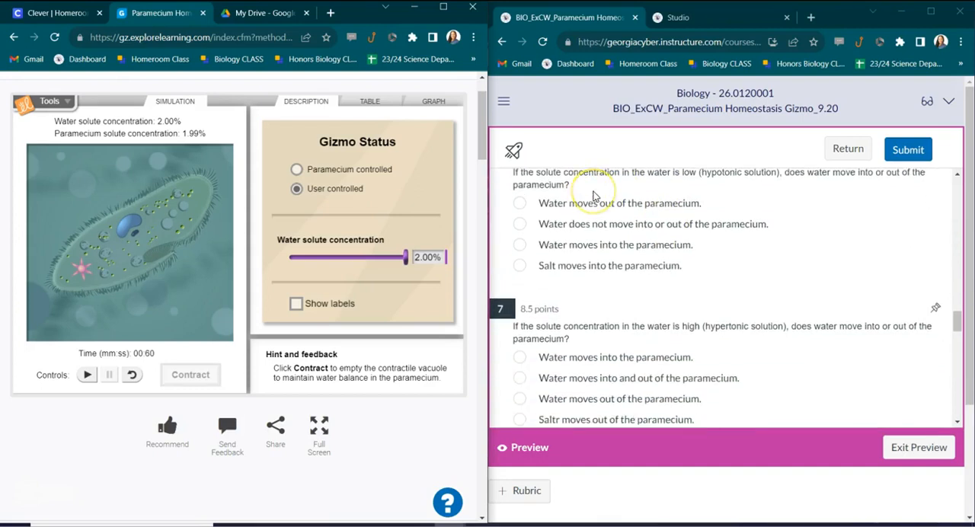
scroll("down", 3)
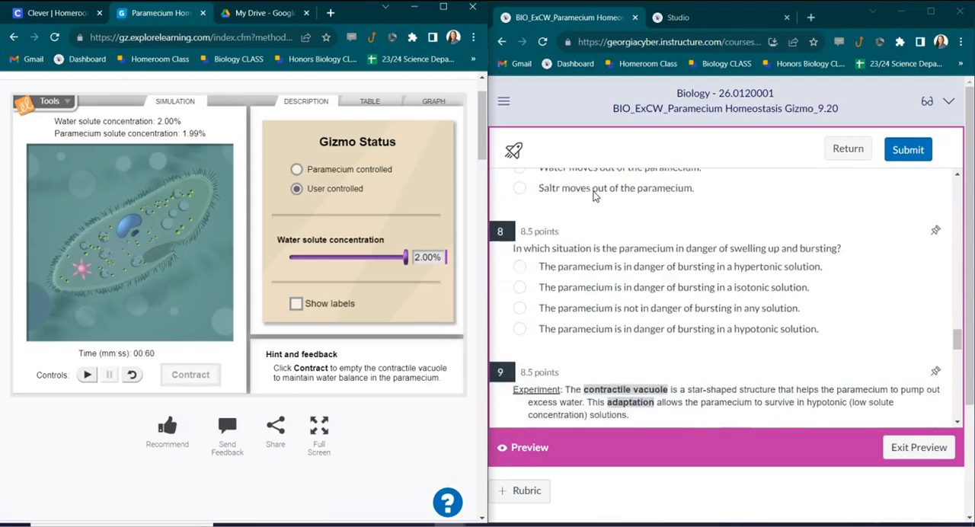
scroll("down", 3)
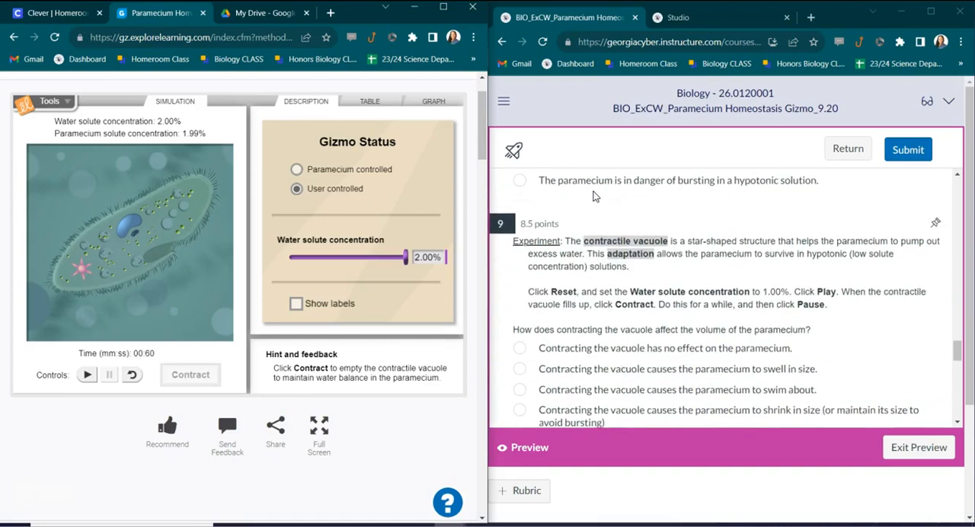
scroll("down", 3)
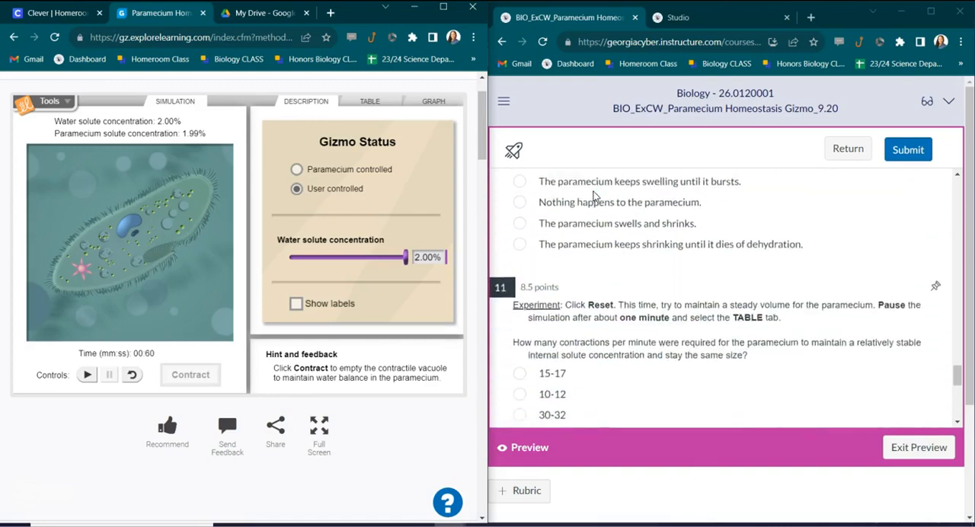
scroll("down", 3)
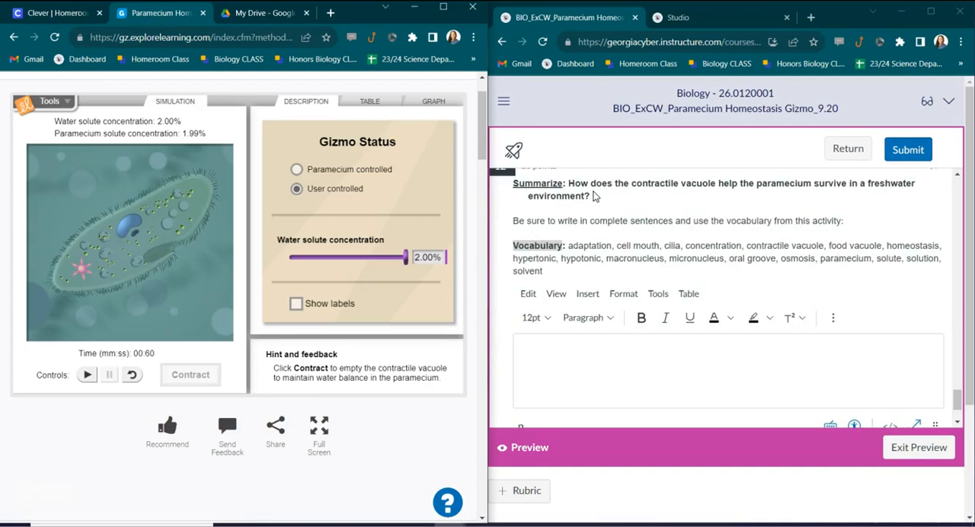
scroll("down", 3)
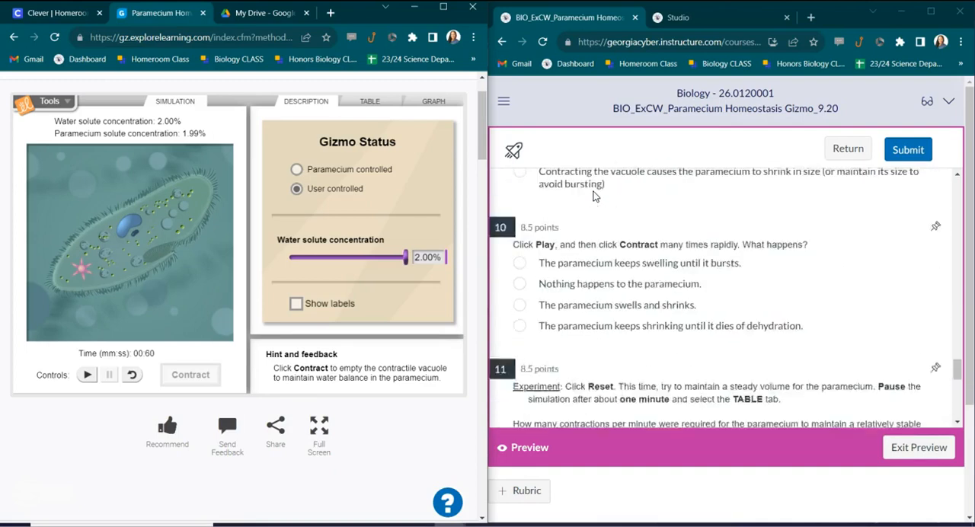